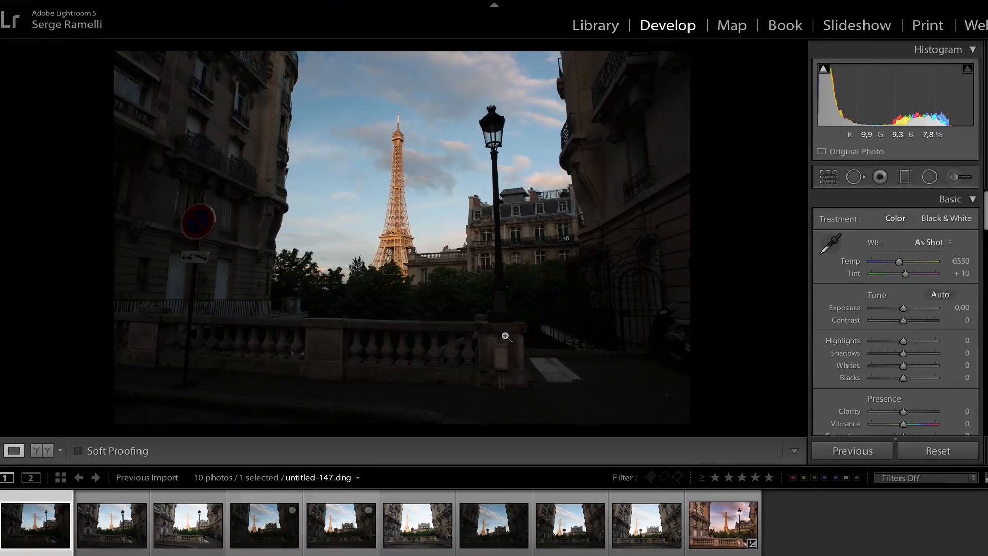
pyautogui.moveTo(411, 137)
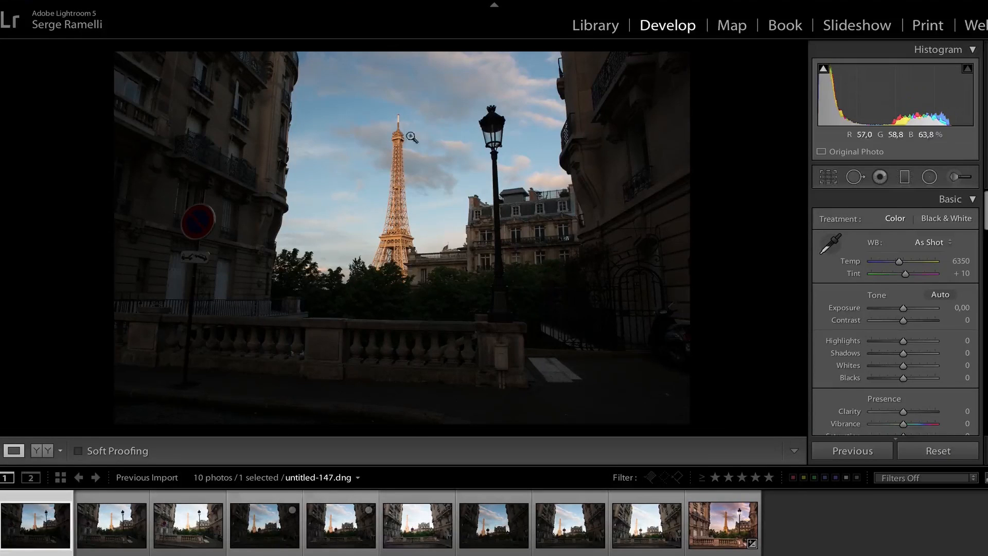
pyautogui.moveTo(441, 430)
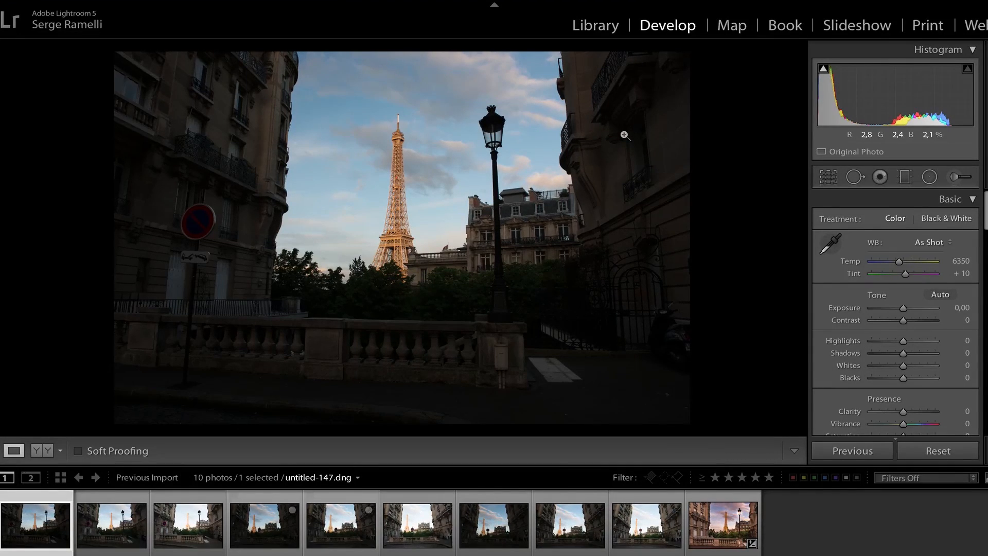
pyautogui.moveTo(471, 201)
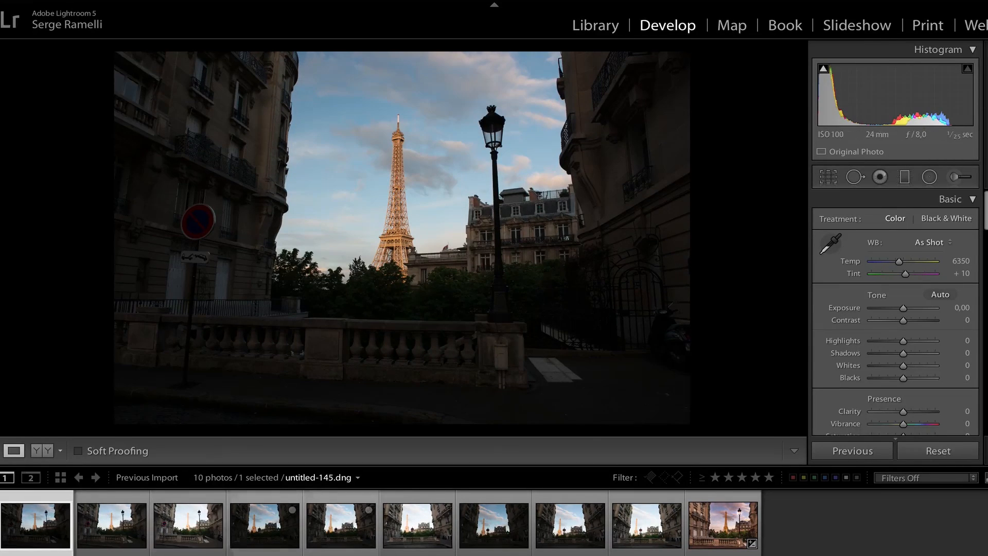
# Compare the dark and brighter bracketed Eiffel Tower exposures, settling on the dark one to edit.
pyautogui.click(187, 523)
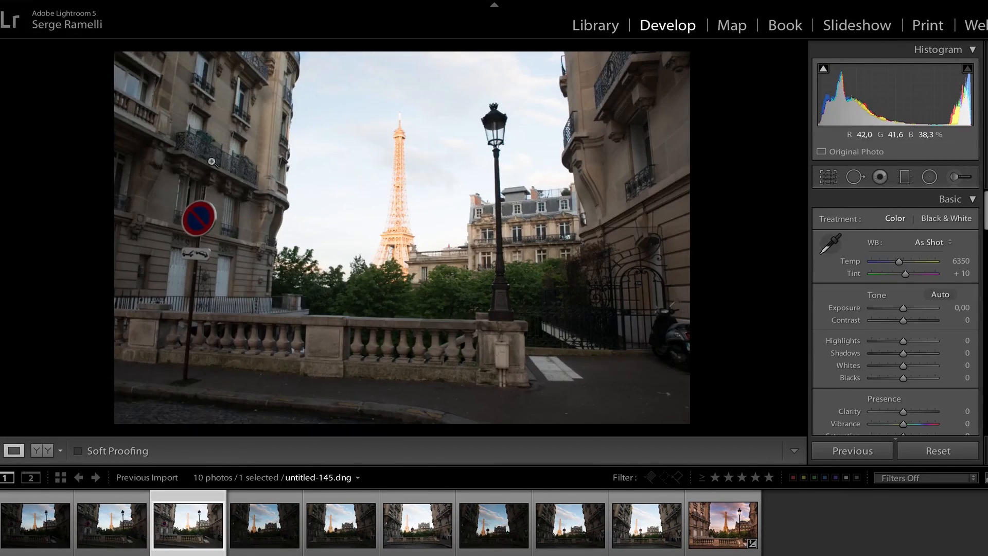
pyautogui.click(36, 523)
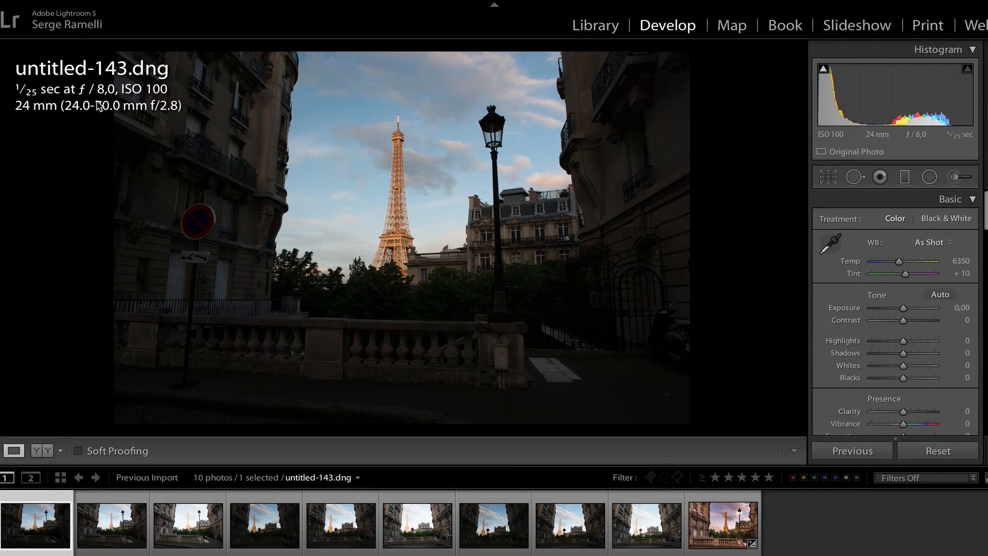
pyautogui.moveTo(145, 96)
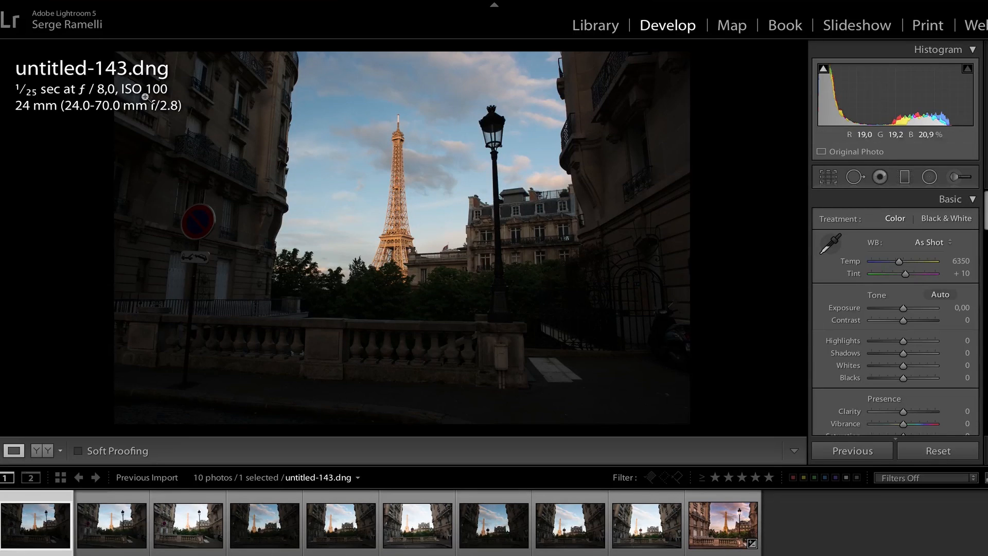
pyautogui.moveTo(164, 170)
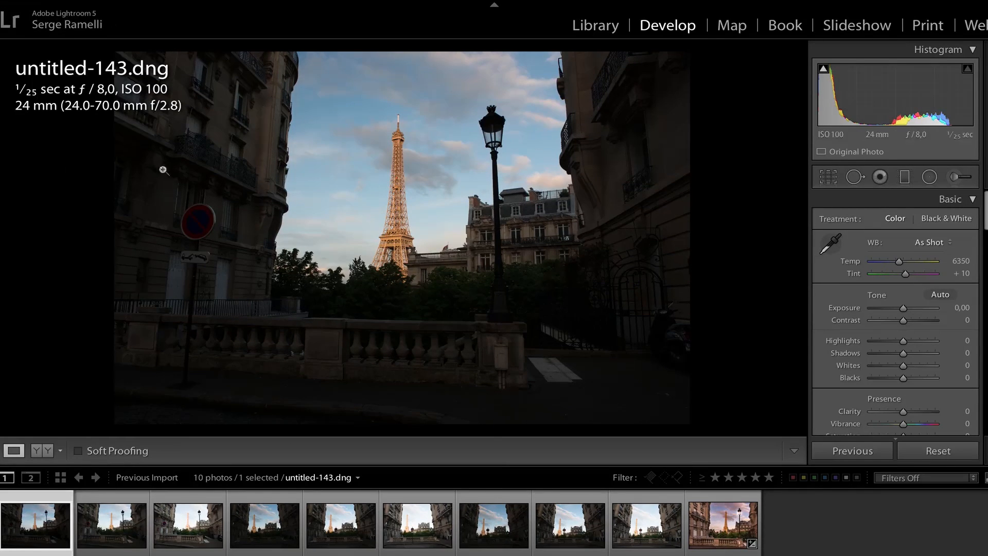
pyautogui.click(187, 521)
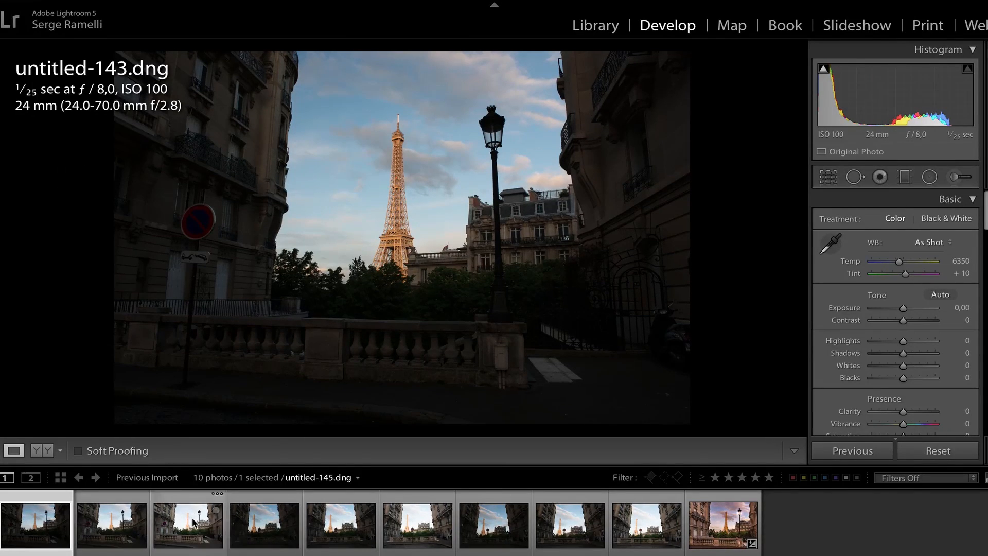
pyautogui.click(187, 524)
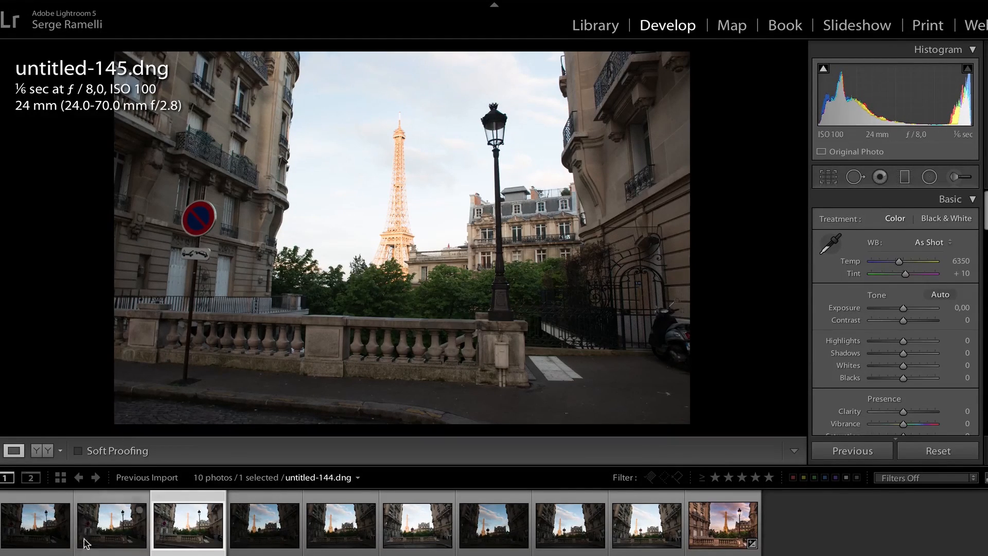
pyautogui.click(187, 523)
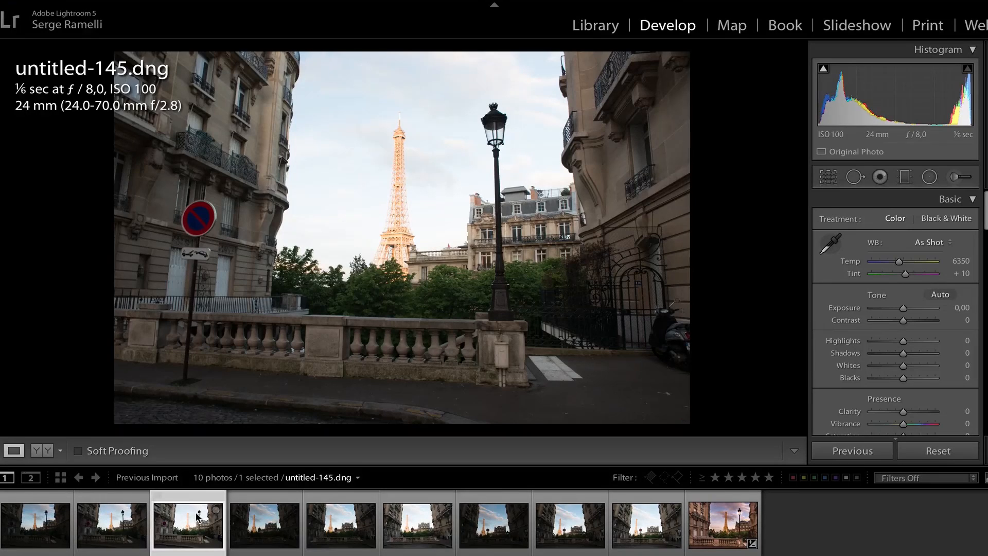
pyautogui.click(36, 522)
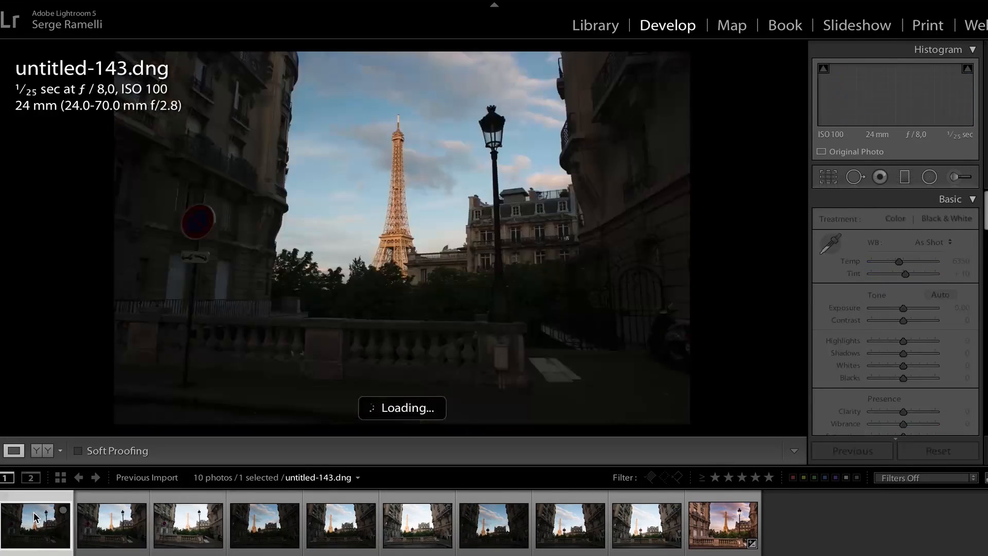
pyautogui.click(187, 522)
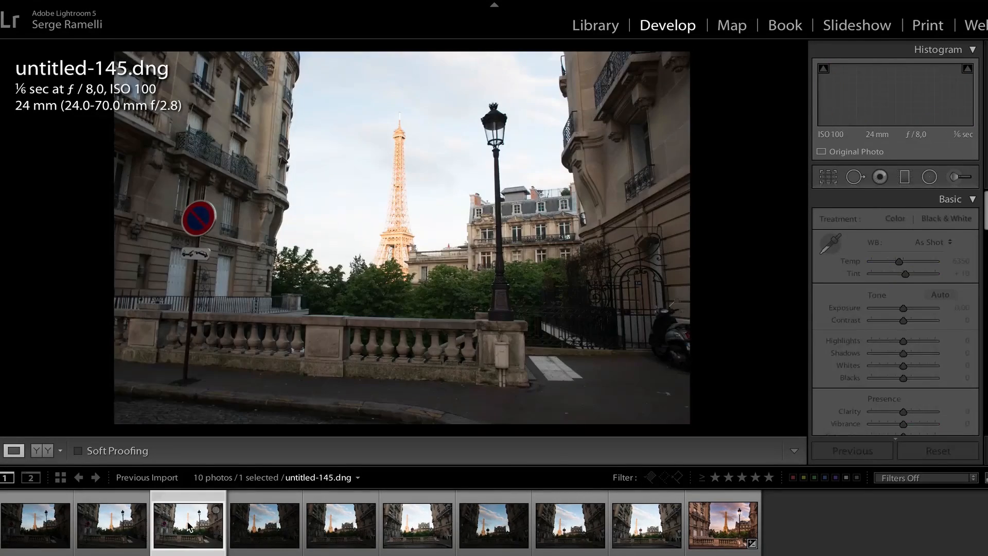
pyautogui.click(36, 523)
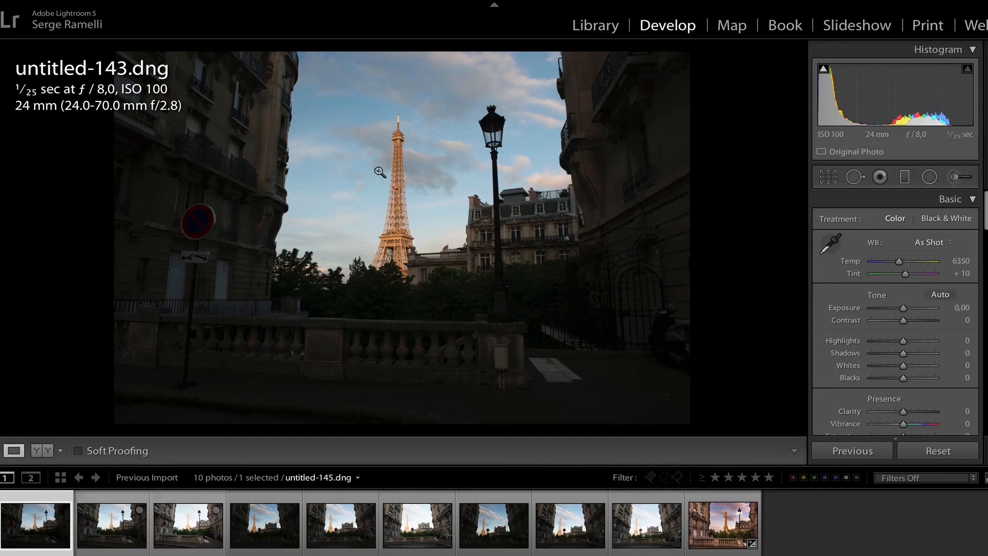
pyautogui.moveTo(469, 194)
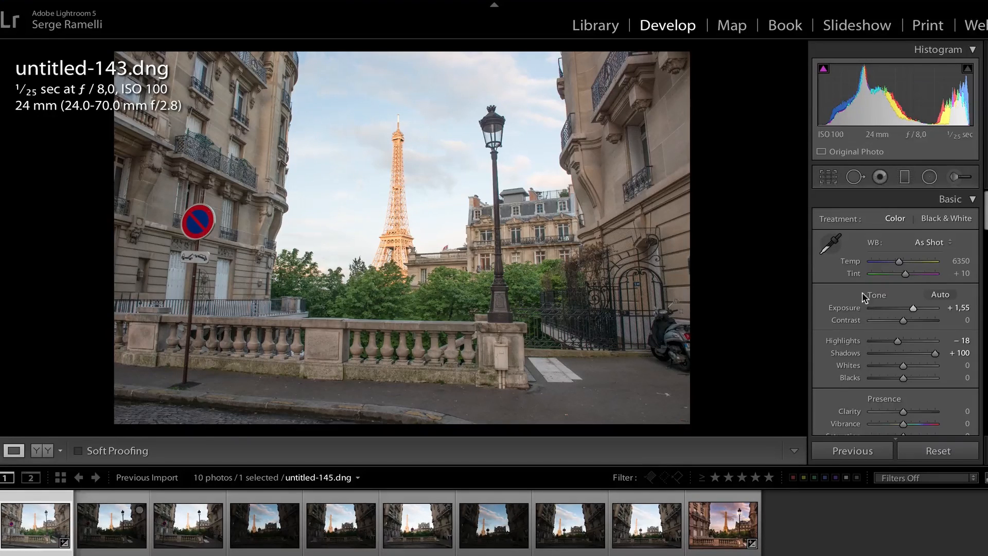
pyautogui.moveTo(917, 310)
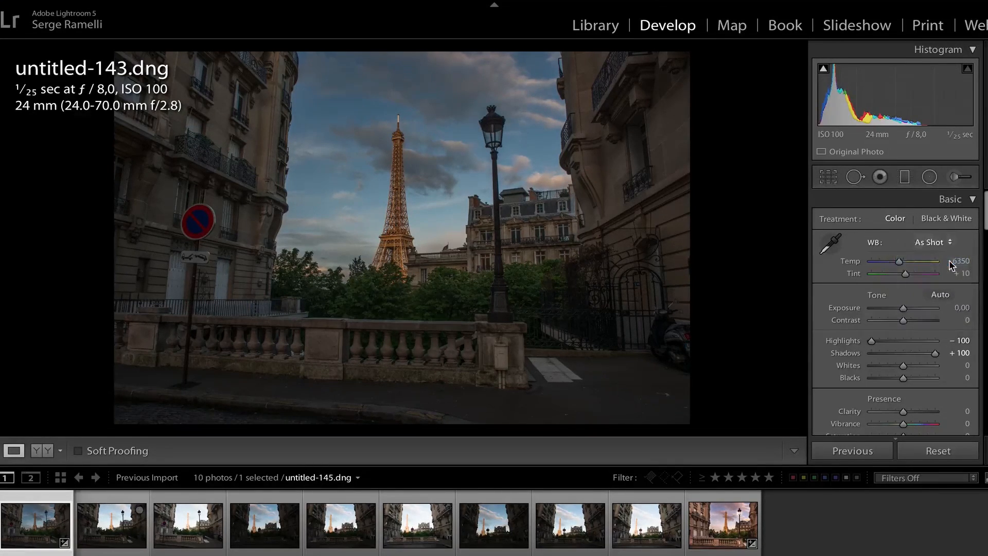
# Set Temp 5500, Tint +76, Exposure +0.30, Clarity +39 and Vibrance +31 in the Basic panel.
pyautogui.click(932, 241)
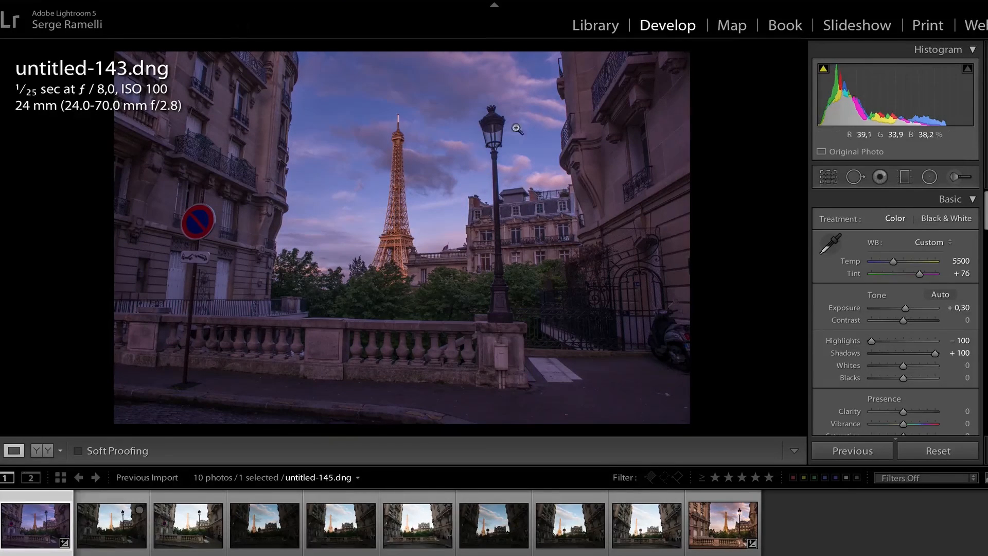
pyautogui.moveTo(920, 377)
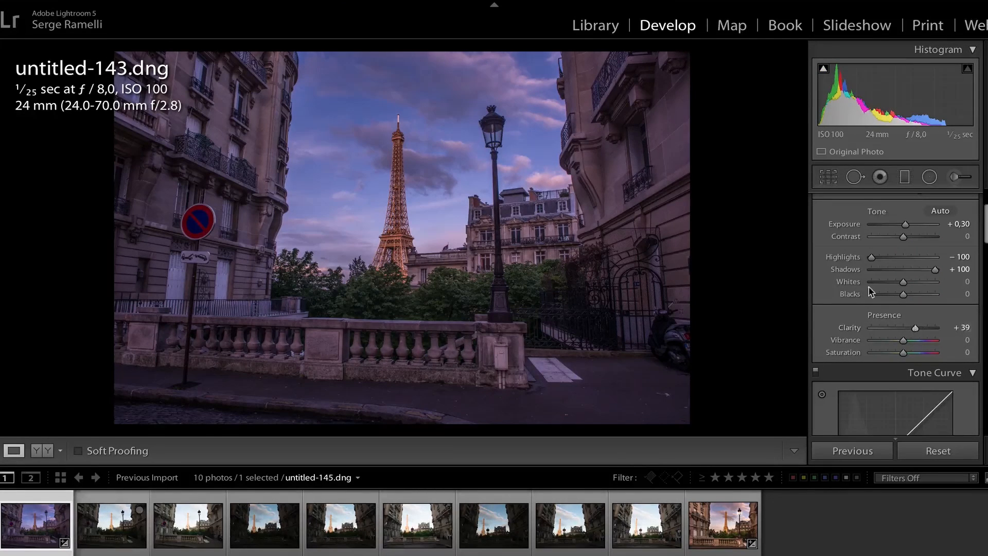
pyautogui.moveTo(628, 326)
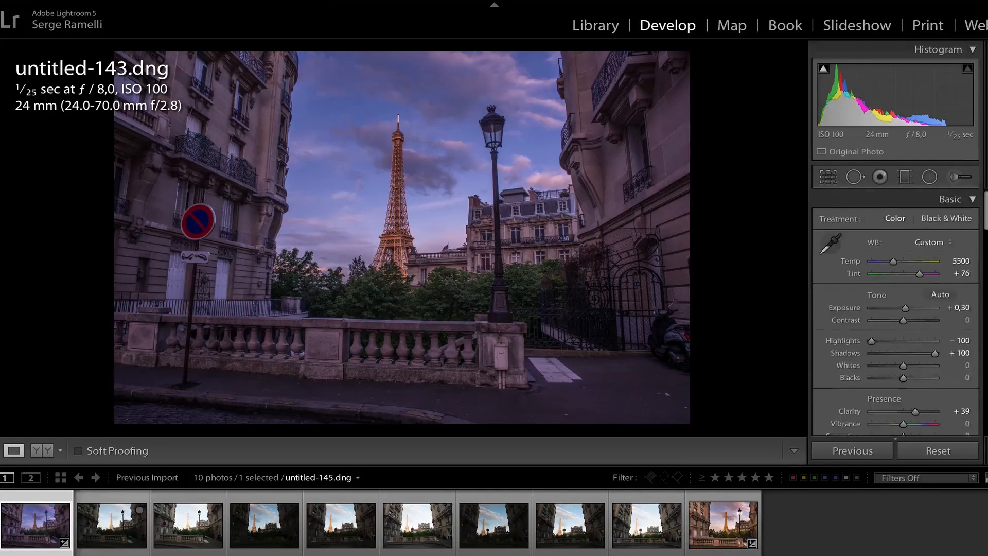
pyautogui.scroll(-3)
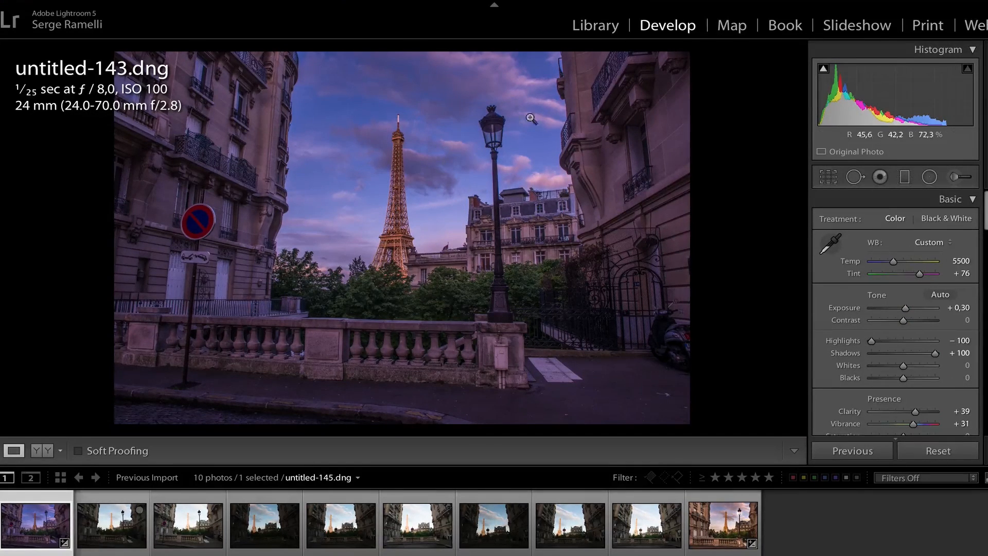
pyautogui.moveTo(455, 122)
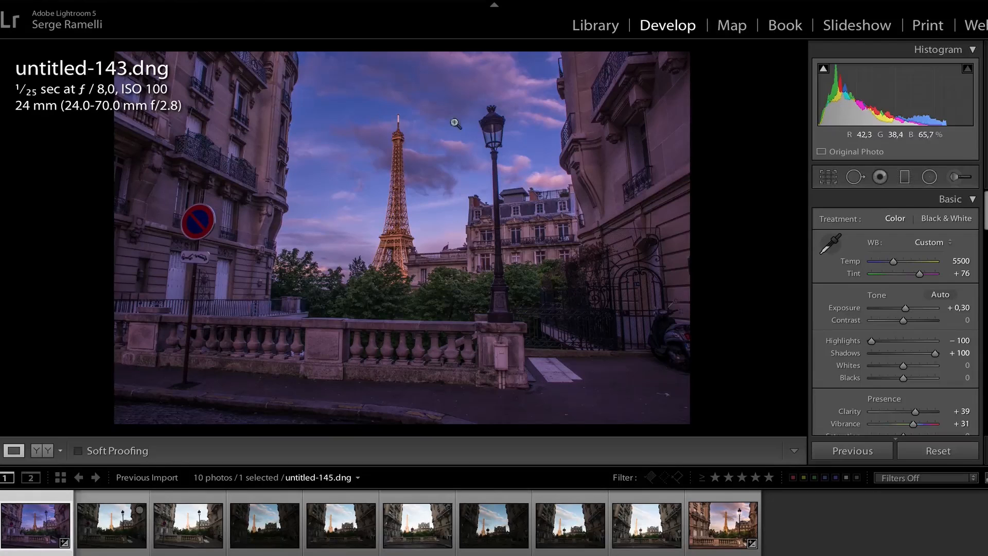
pyautogui.moveTo(908, 307)
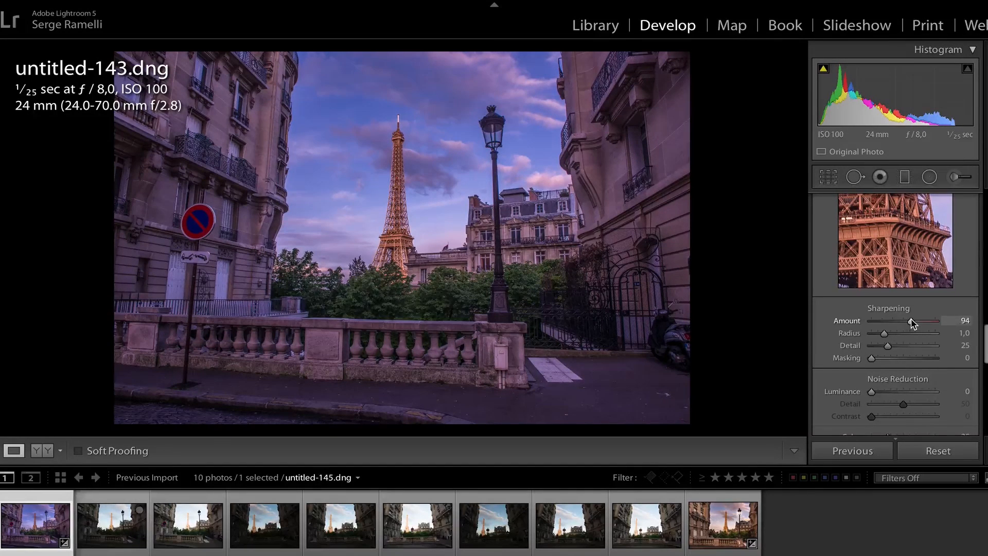
pyautogui.moveTo(903, 237)
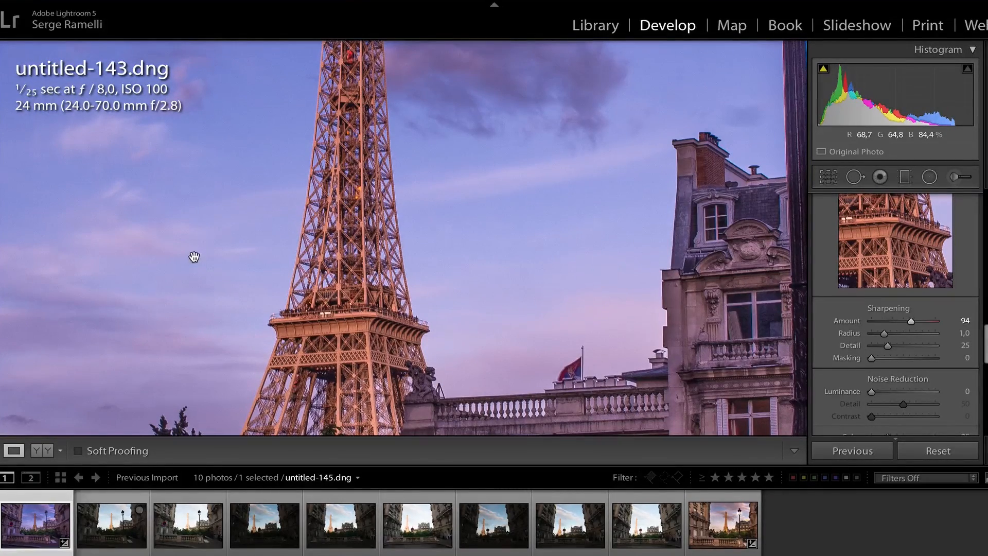
pyautogui.moveTo(873, 400)
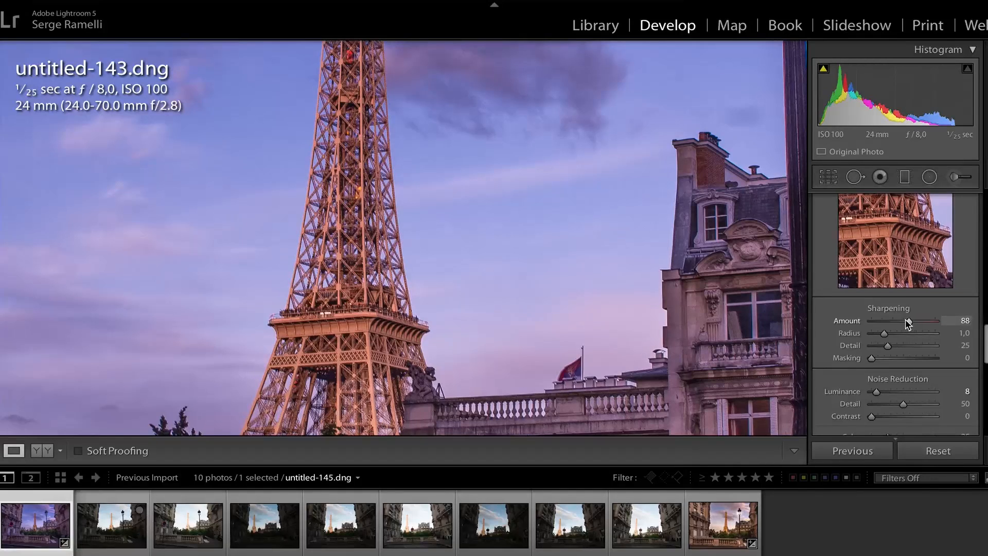
# Apply Sharpening Amount 88, Masking 80 and Luminance noise reduction 8 in the Detail panel.
pyautogui.scroll(-3)
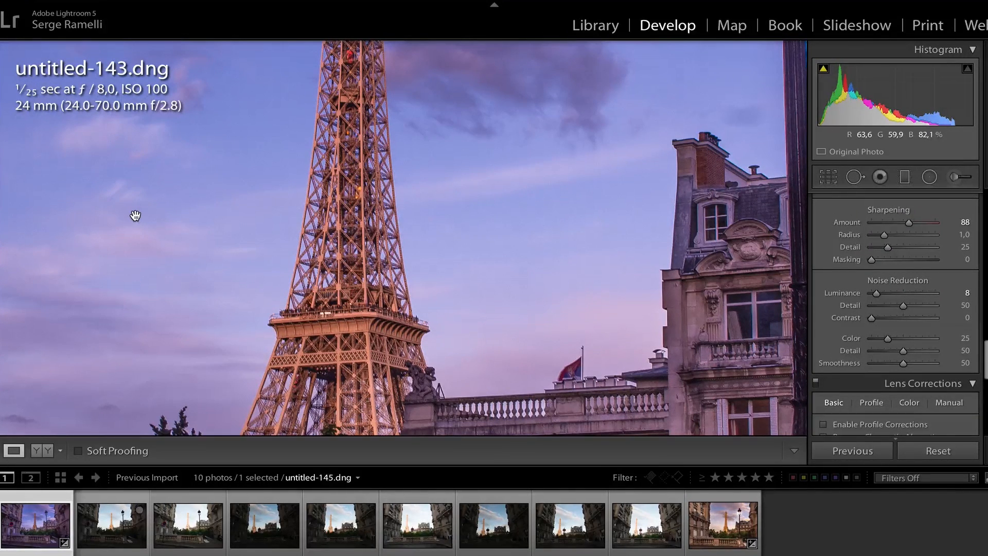
pyautogui.moveTo(113, 71)
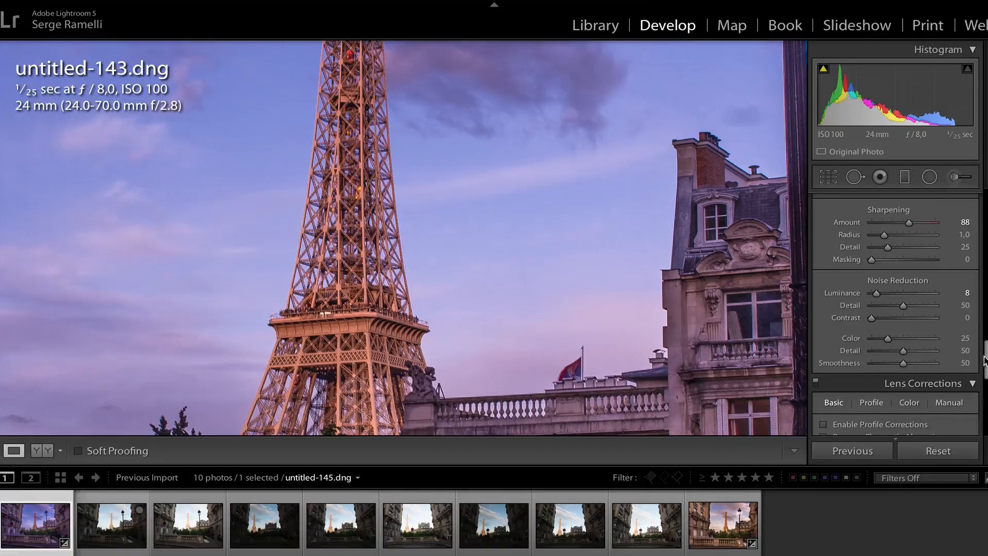
pyautogui.moveTo(903, 298)
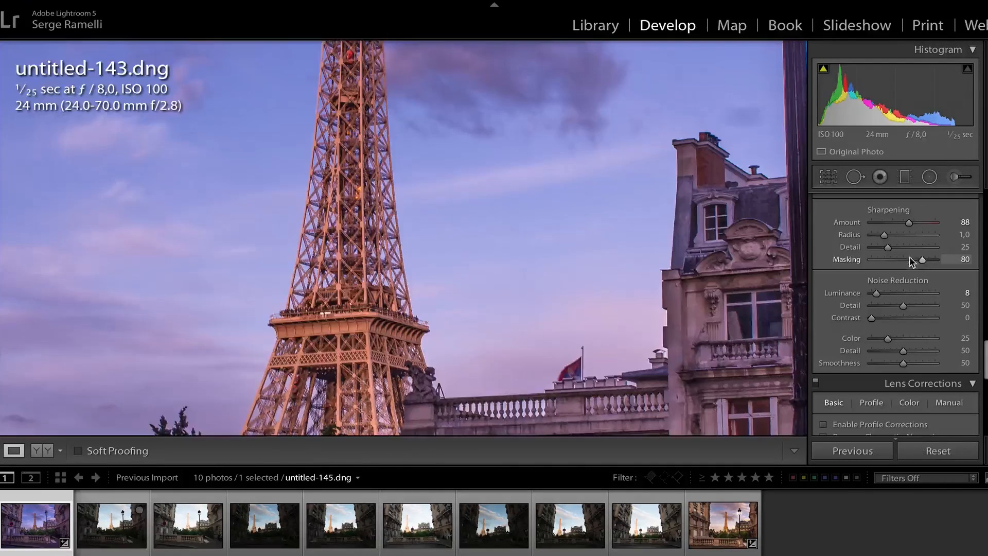
pyautogui.moveTo(507, 236)
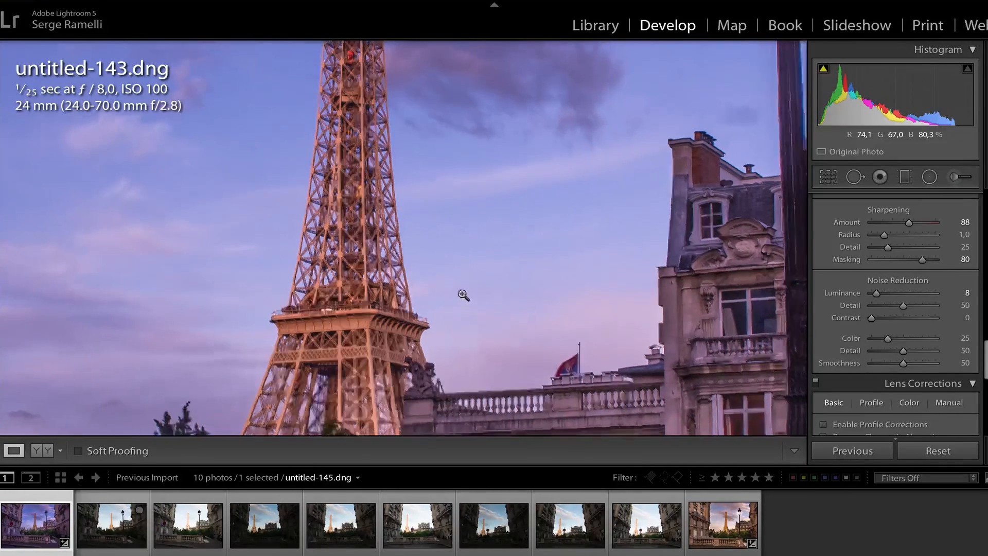
# Apply Auto Upright perspective correction to the dark exposure in Lens Corrections.
pyautogui.click(36, 521)
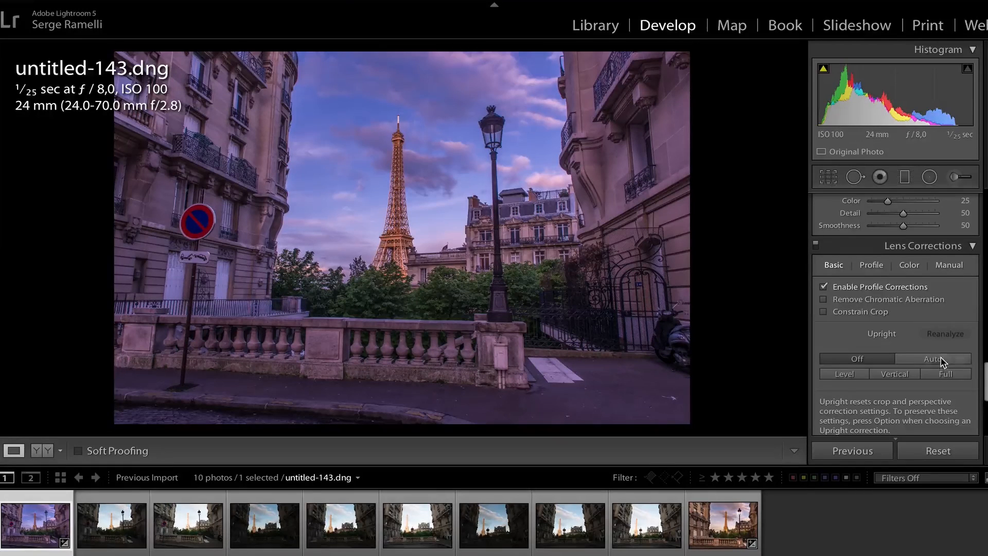
pyautogui.click(932, 358)
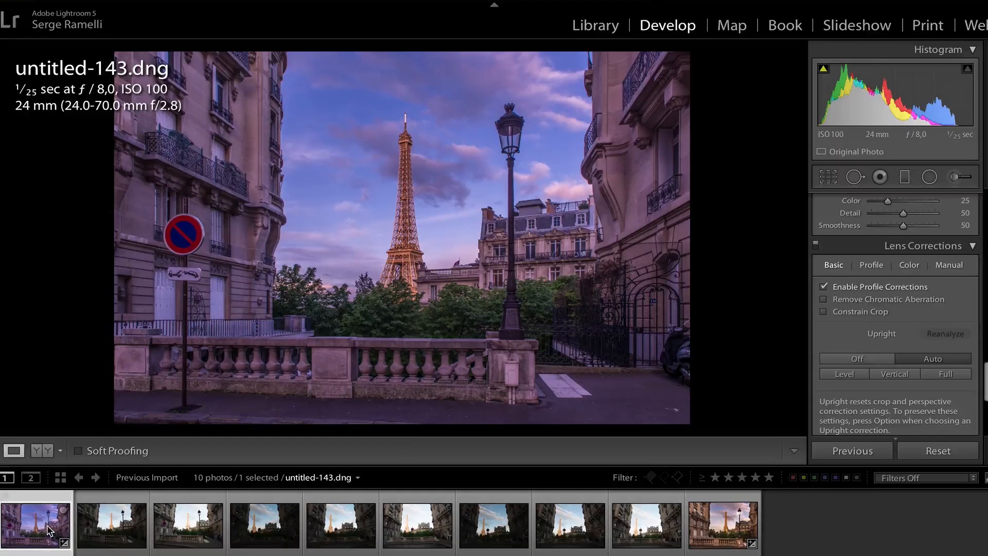
# Synchronize the dark shot's develop settings onto the brighter bracketed photo.
pyautogui.click(187, 523)
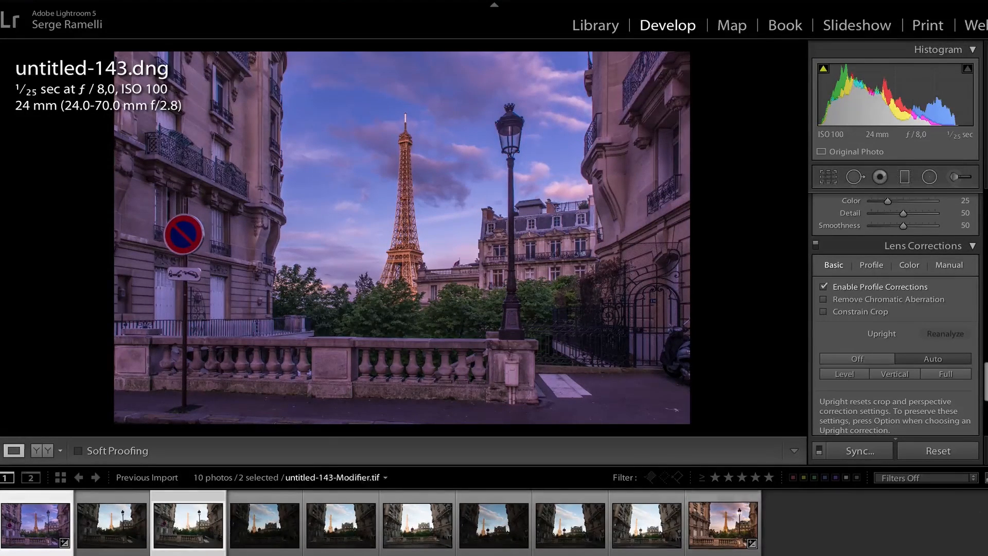
pyautogui.click(858, 450)
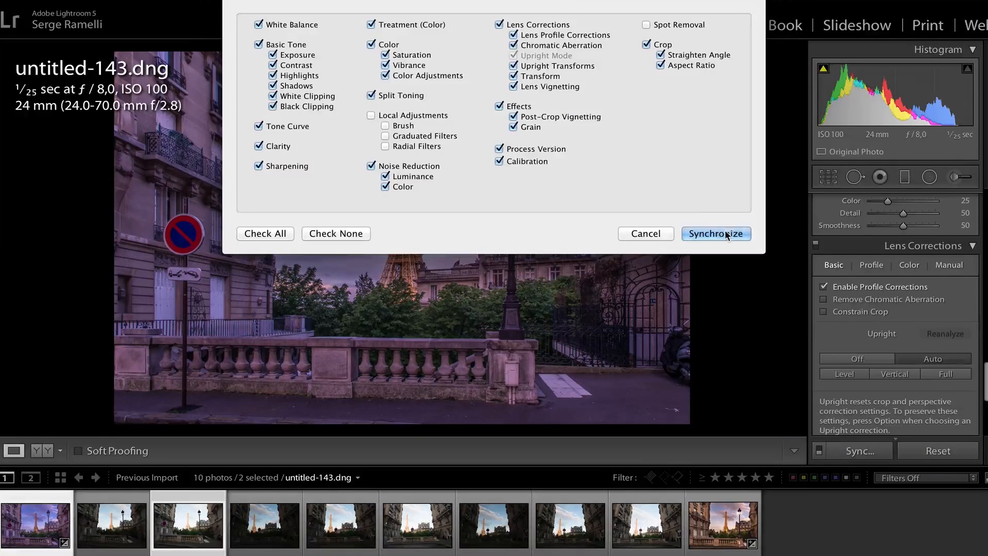
pyautogui.click(716, 233)
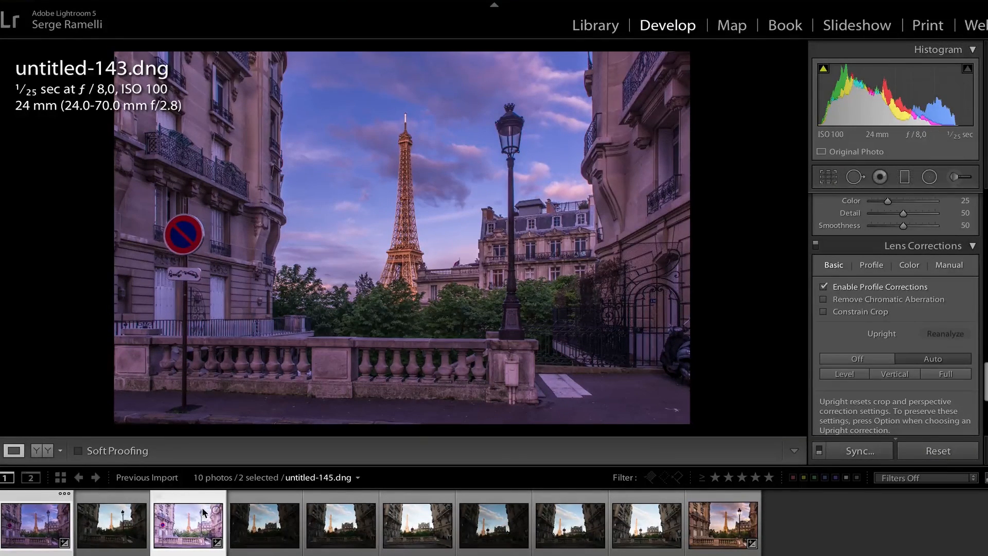
# Compare the two synced photos and bring up the Edit In options for both.
pyautogui.click(188, 519)
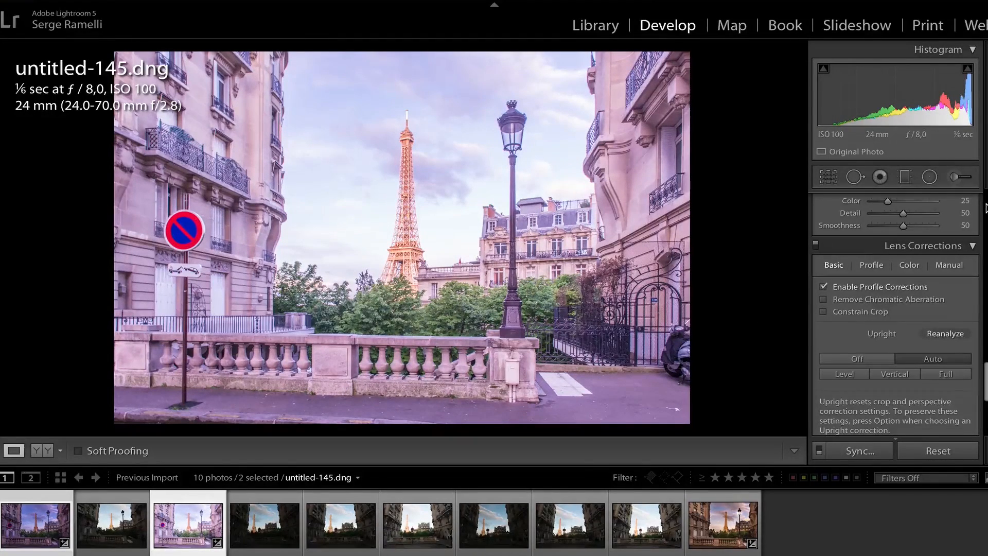
pyautogui.click(948, 199)
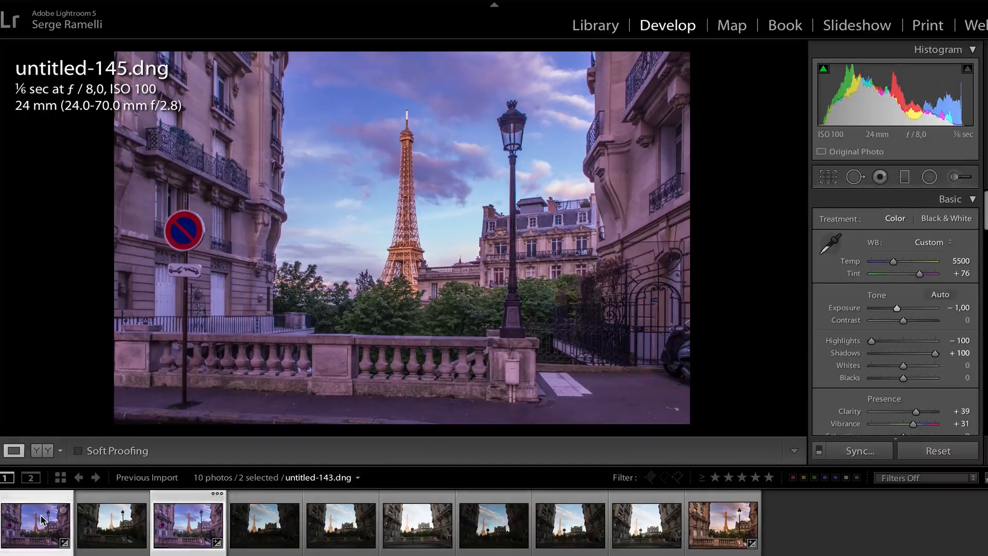
pyautogui.click(187, 526)
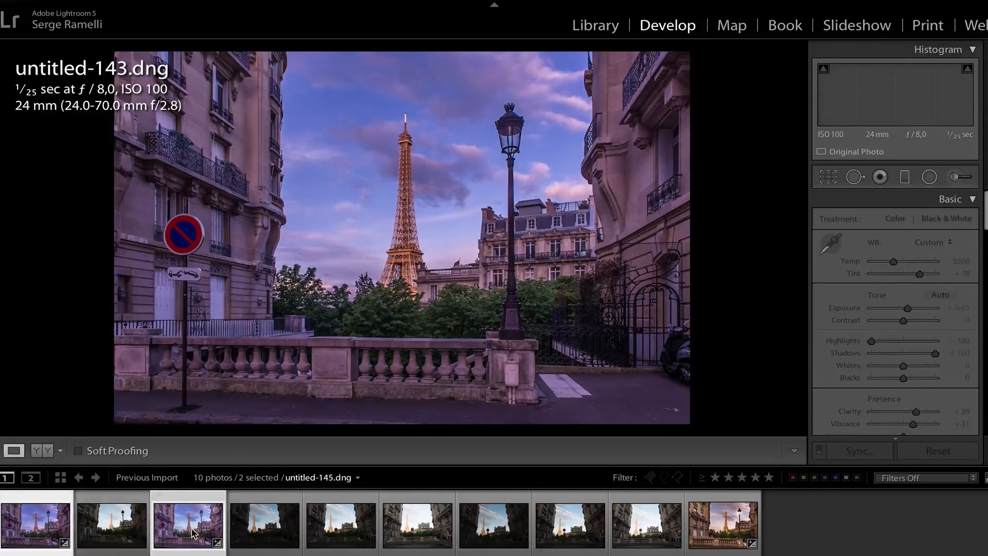
pyautogui.click(36, 523)
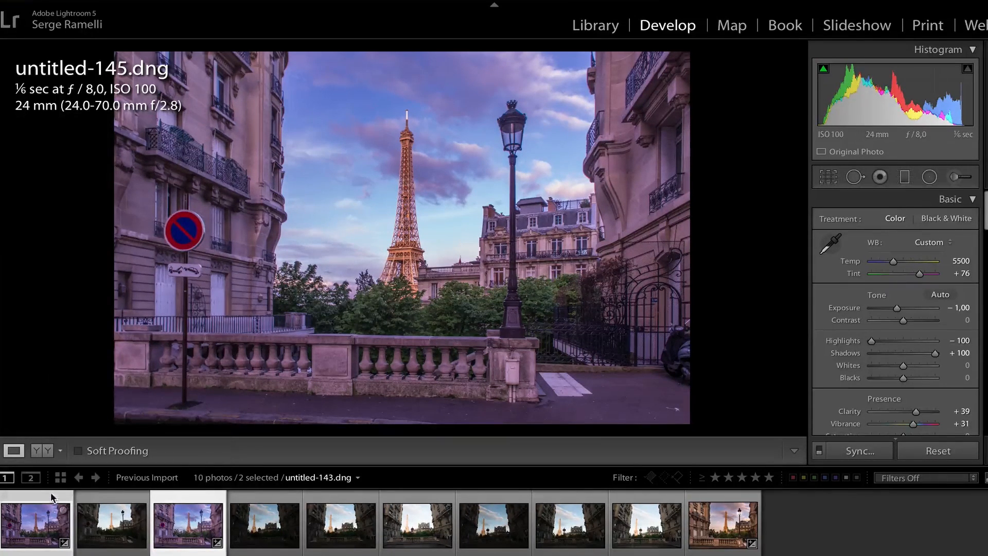
pyautogui.rightClick(35, 523)
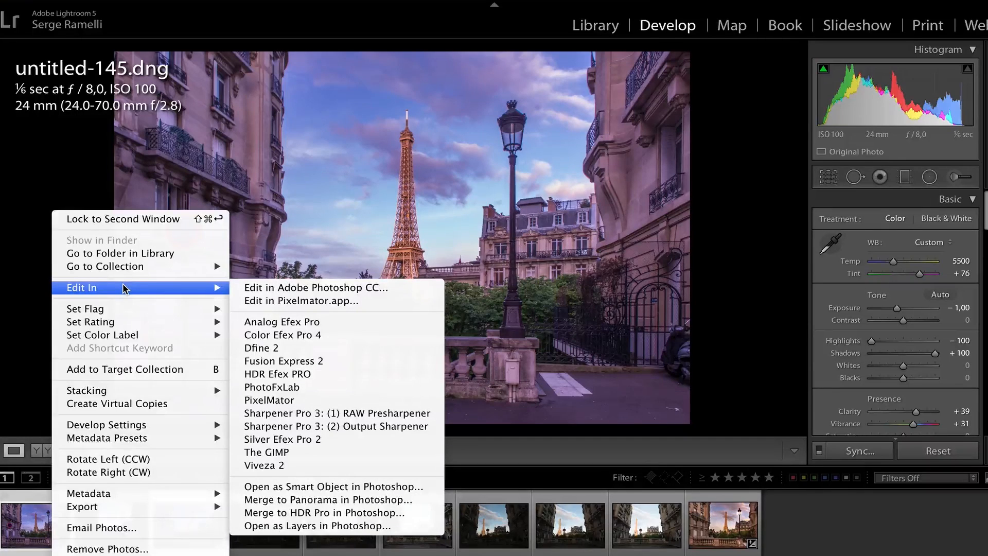
pyautogui.moveTo(334, 526)
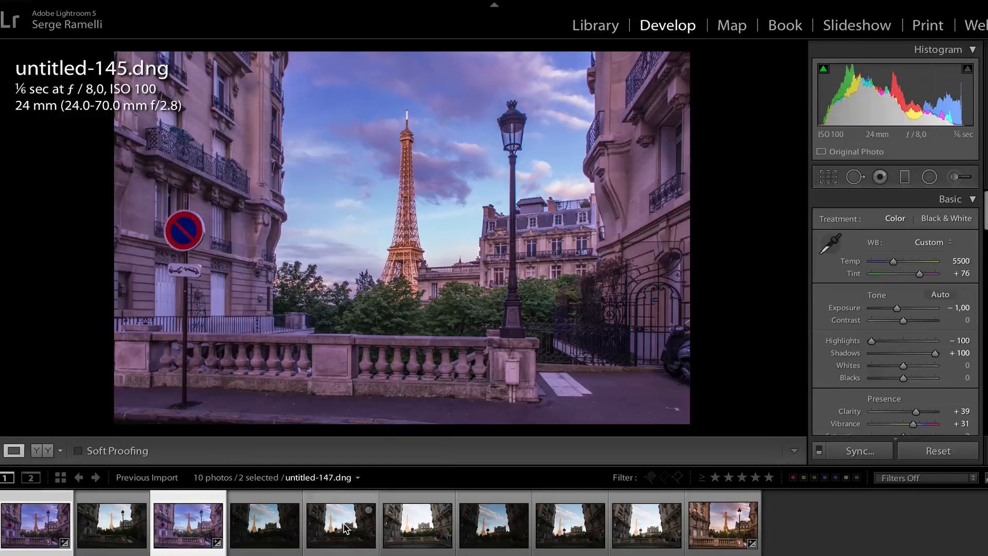
pyautogui.moveTo(297, 280)
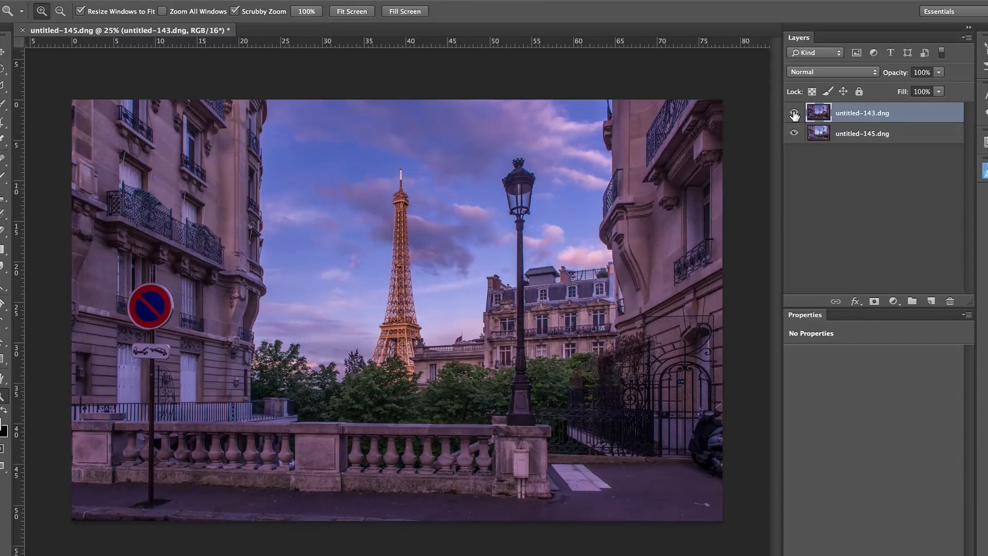
# Rename the top layer 'sky' and the bottom layer 'building'.
pyautogui.click(793, 113)
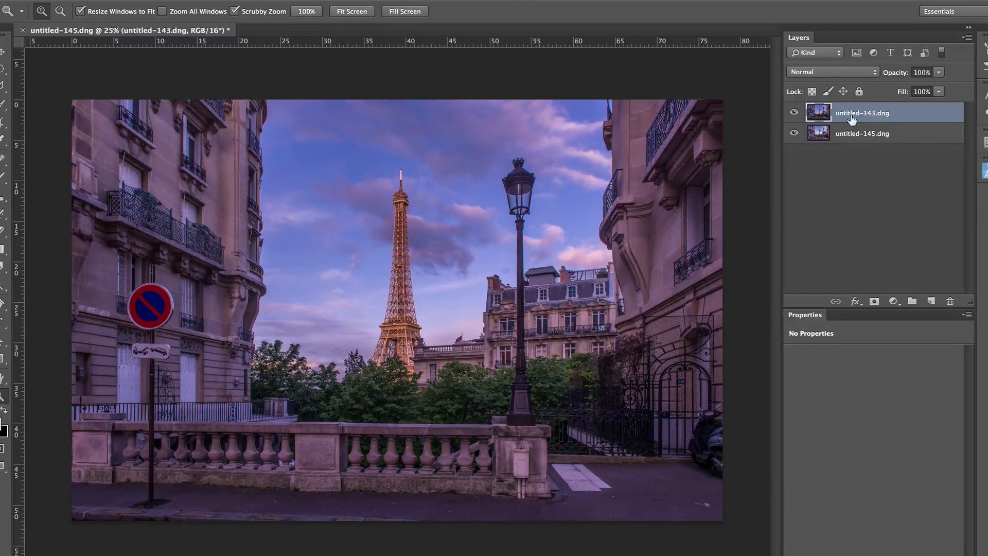
pyautogui.doubleClick(863, 113)
pyautogui.write('sky')
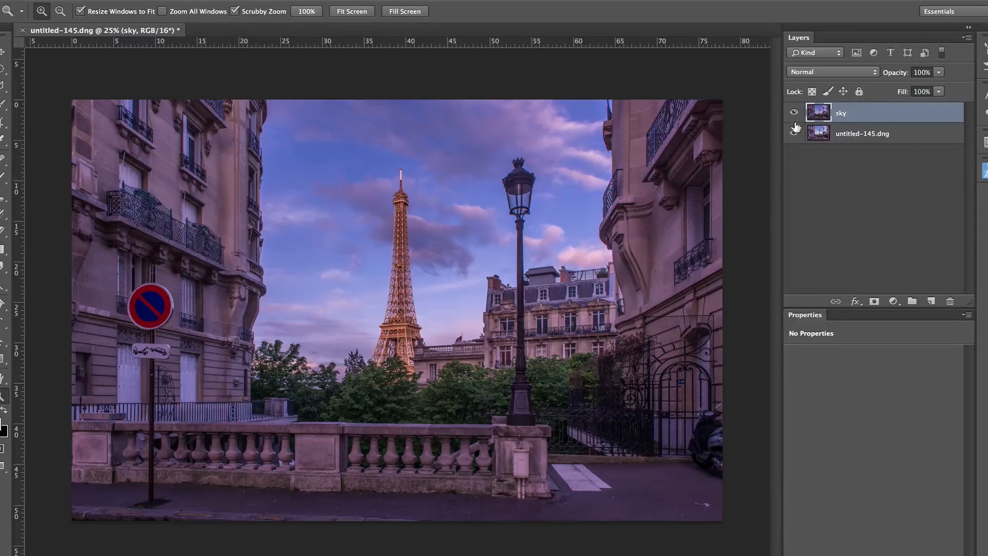
pyautogui.click(793, 112)
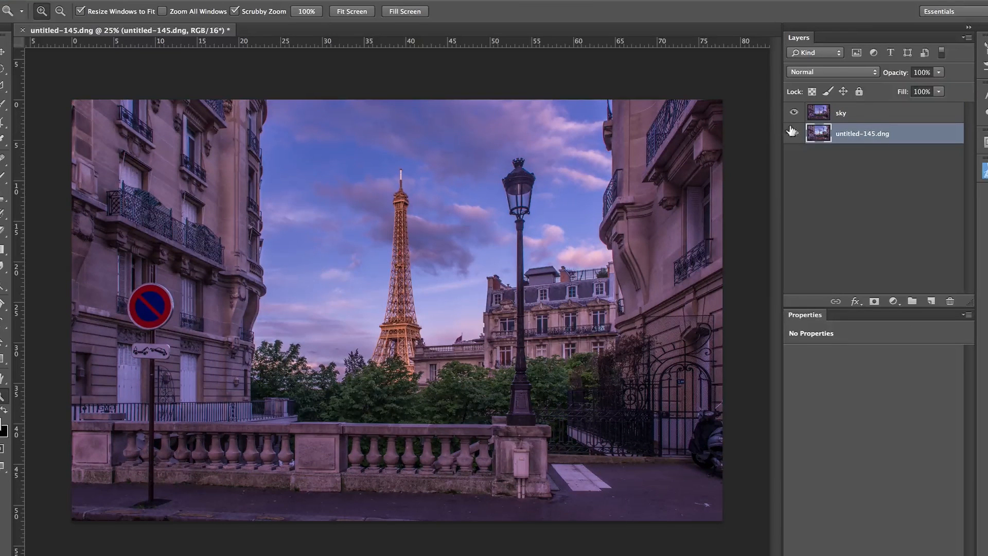
pyautogui.doubleClick(862, 133)
pyautogui.write('building')
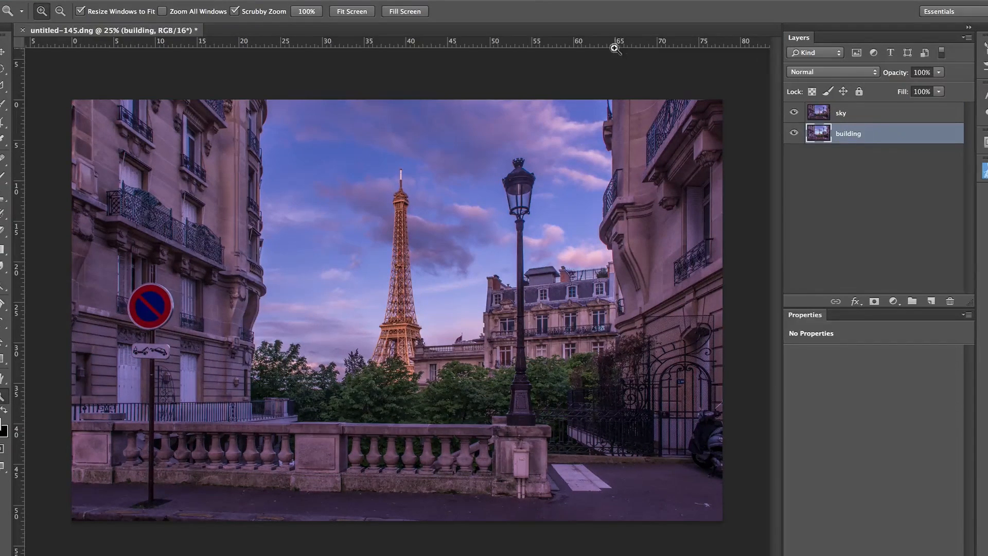
# Toggle the sky layer to compare exposures, then select both layers together.
pyautogui.click(870, 112)
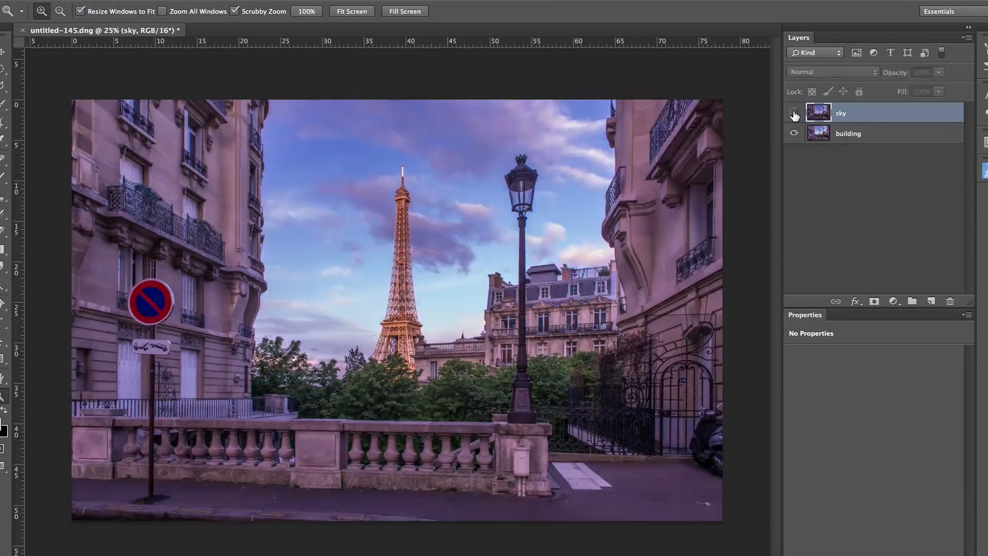
pyautogui.click(795, 114)
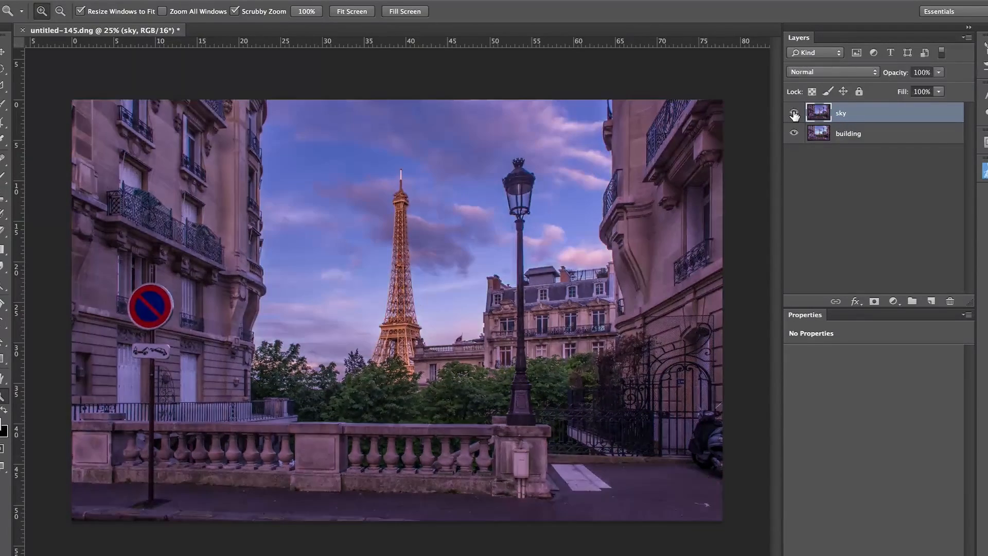
pyautogui.click(794, 112)
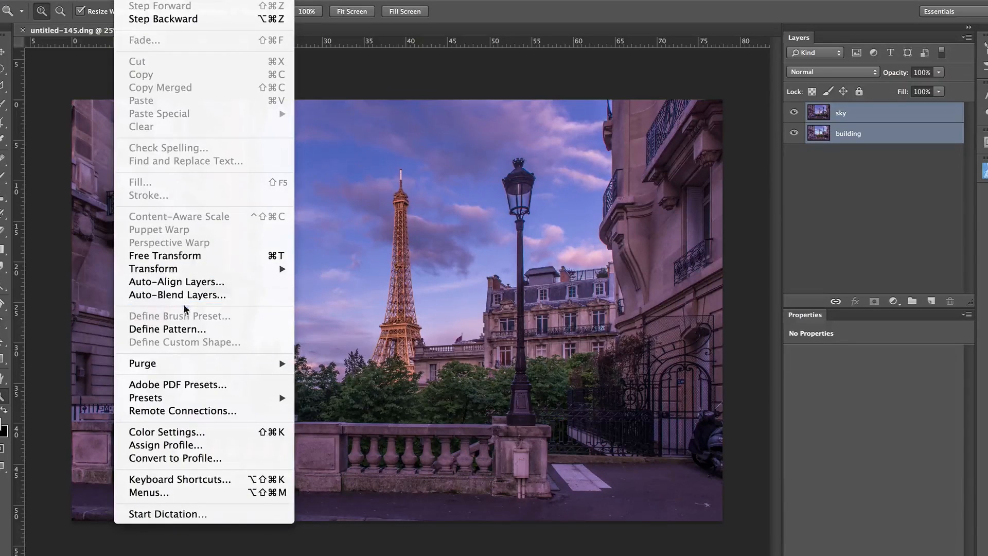
# Auto-Align the sky and building layers with Auto projection.
pyautogui.click(177, 282)
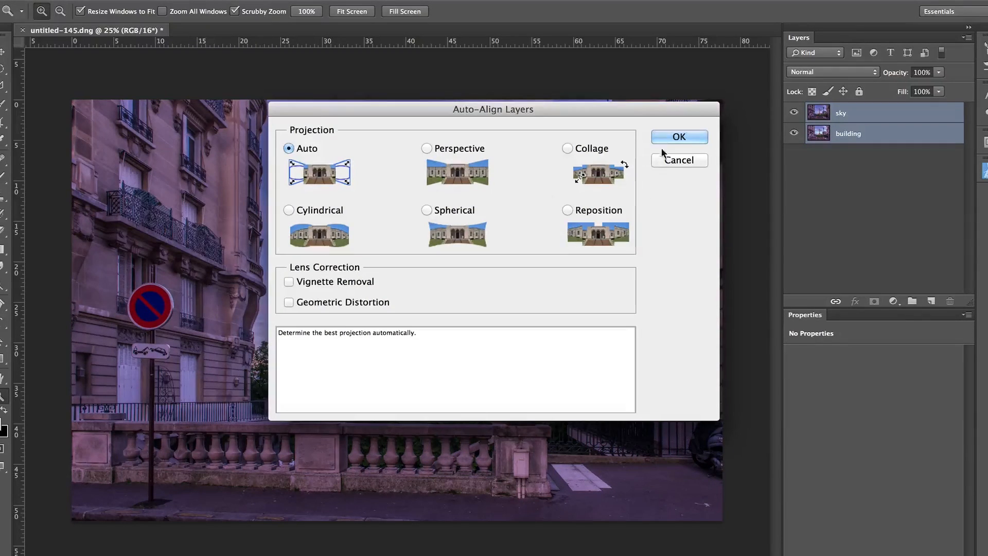
pyautogui.click(678, 137)
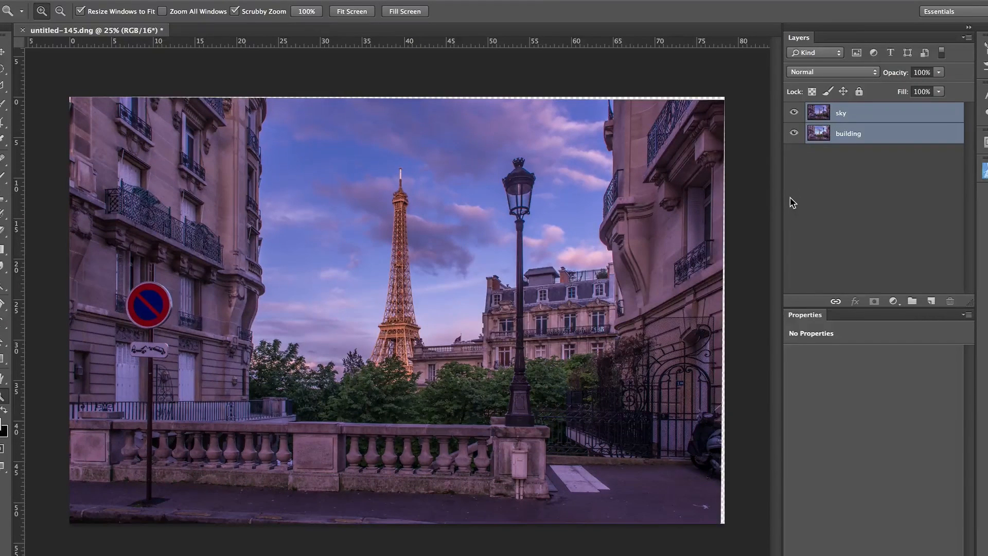
pyautogui.click(794, 112)
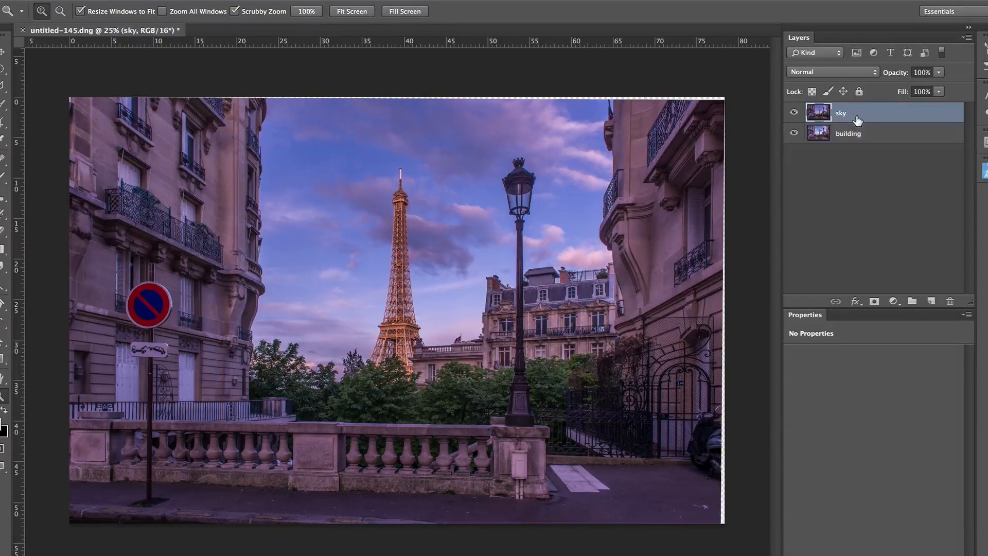
# Mask out the sky layer's lower buildings and toggle its visibility to check the blend.
pyautogui.click(874, 301)
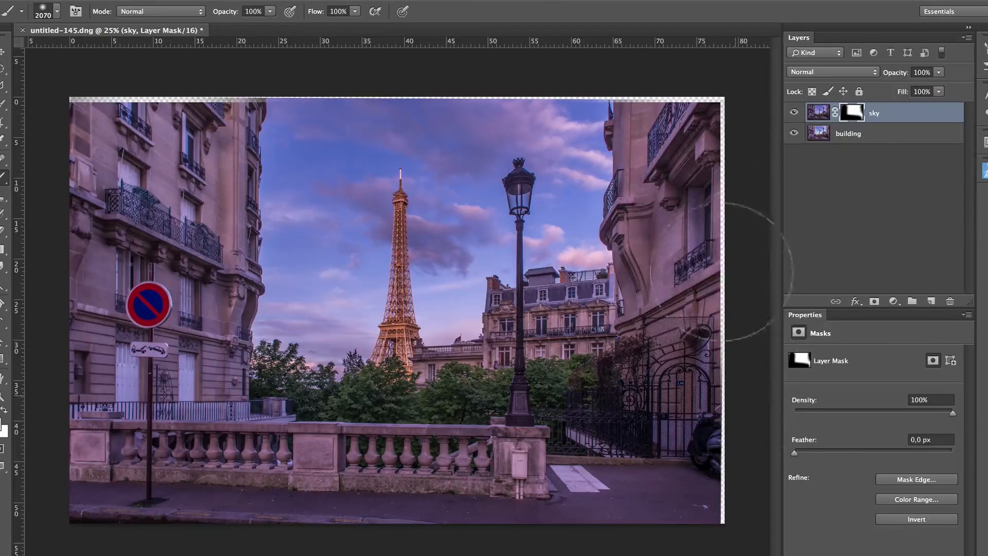
pyautogui.moveTo(621, 454)
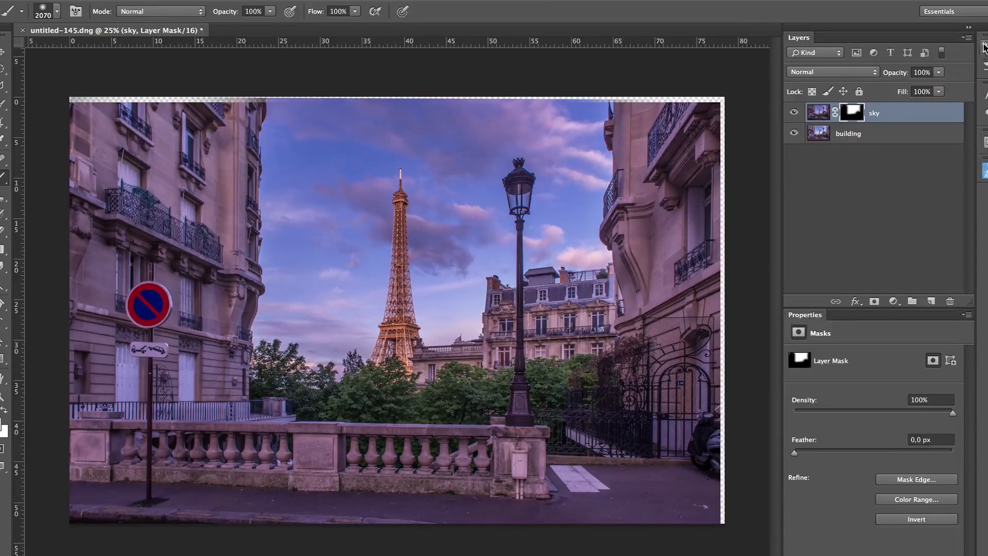
pyautogui.click(794, 112)
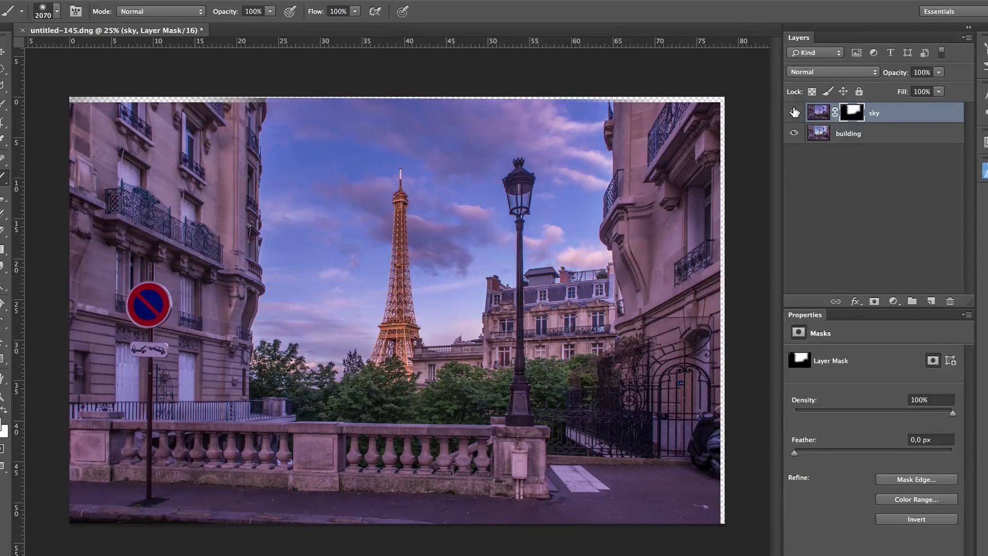
pyautogui.click(794, 112)
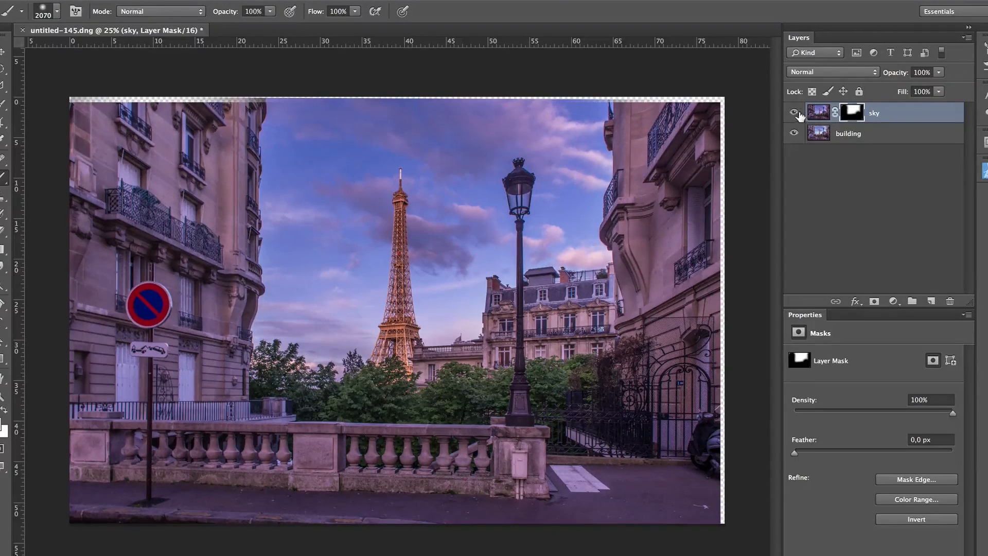
pyautogui.click(794, 112)
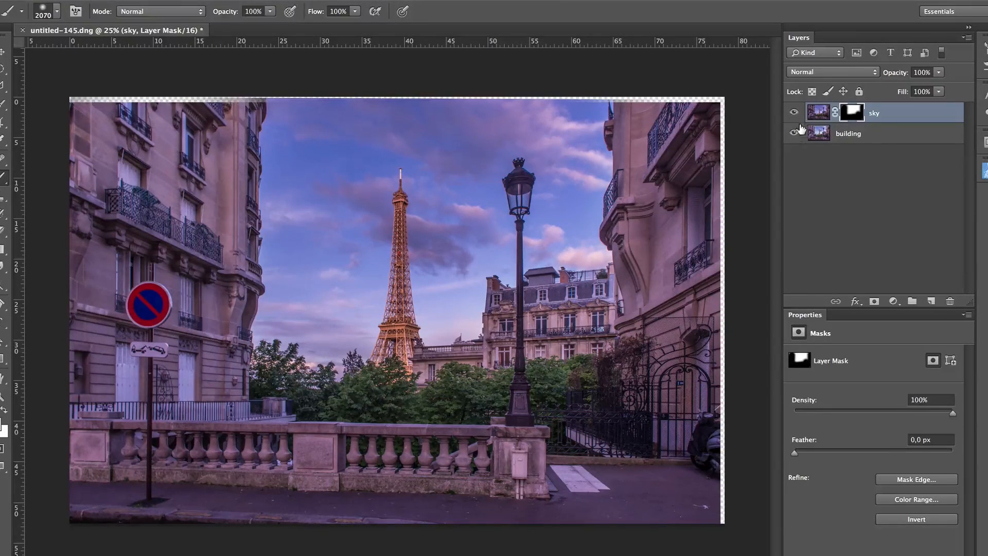
pyautogui.click(847, 133)
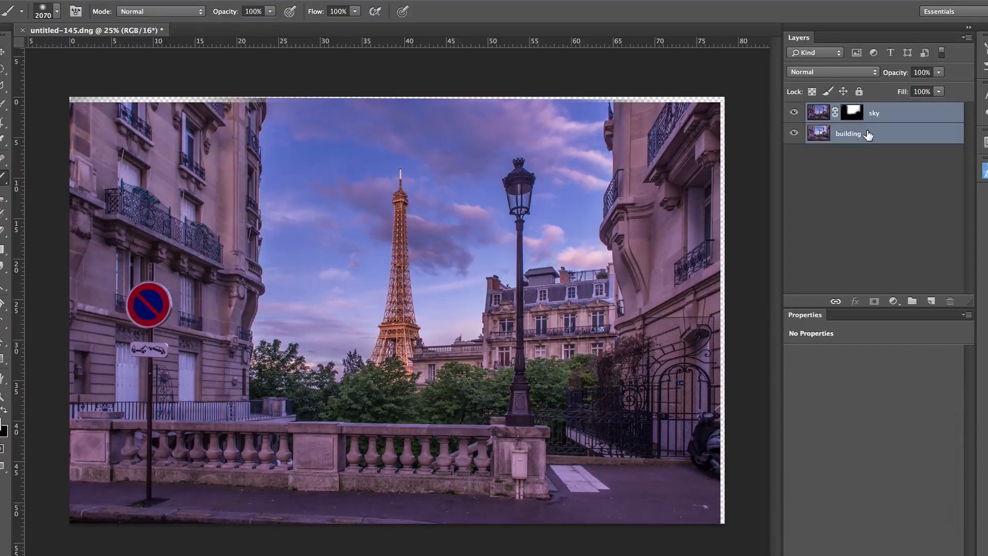
pyautogui.click(950, 301)
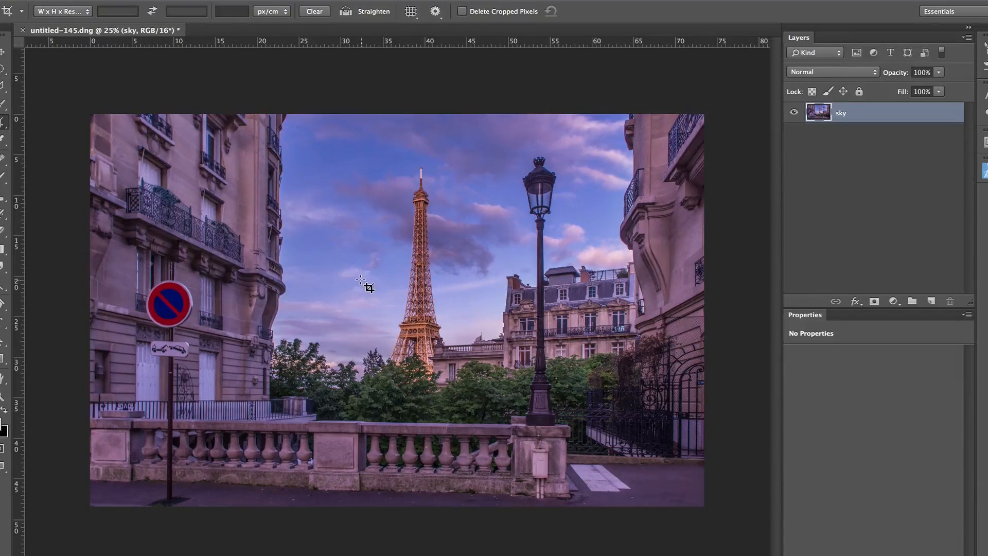
pyautogui.moveTo(157, 343)
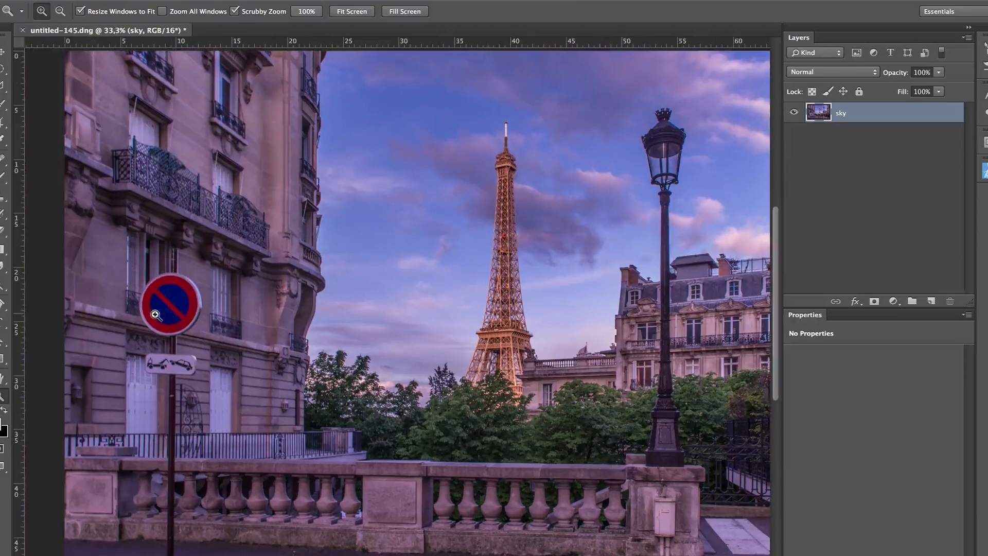
# Turn the Pen path around the facade window into a 10 px feathered selection.
pyautogui.click(167, 314)
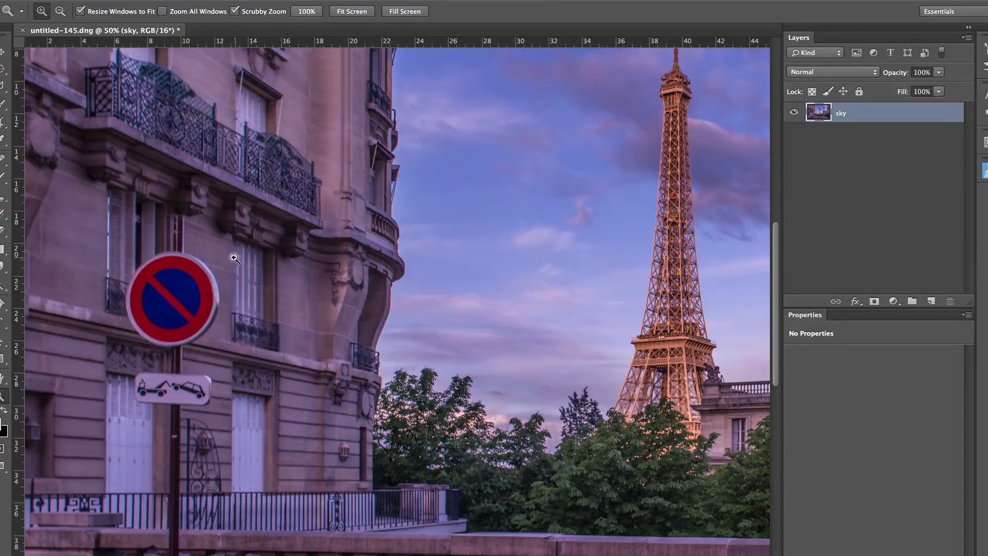
pyautogui.moveTo(150, 218)
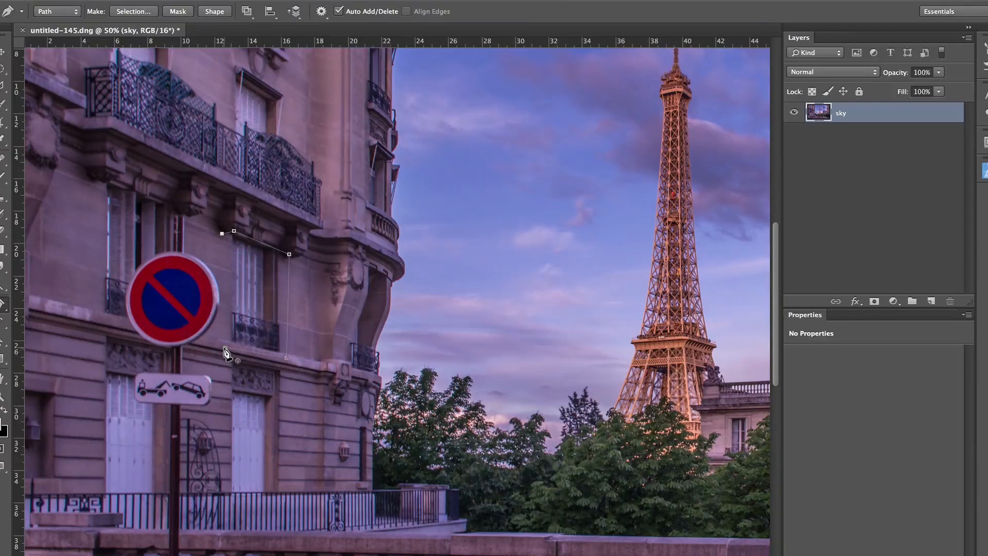
pyautogui.rightClick(226, 353)
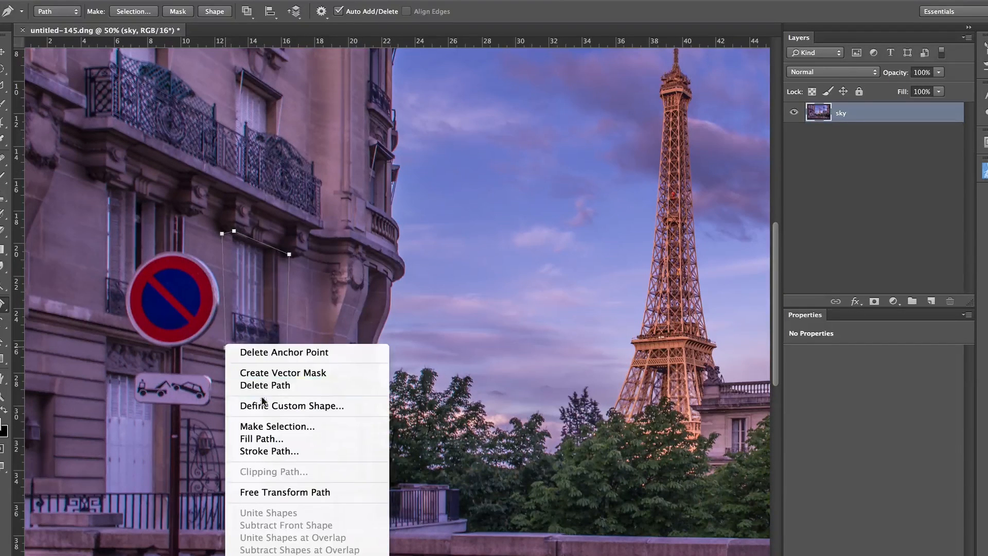
pyautogui.click(276, 426)
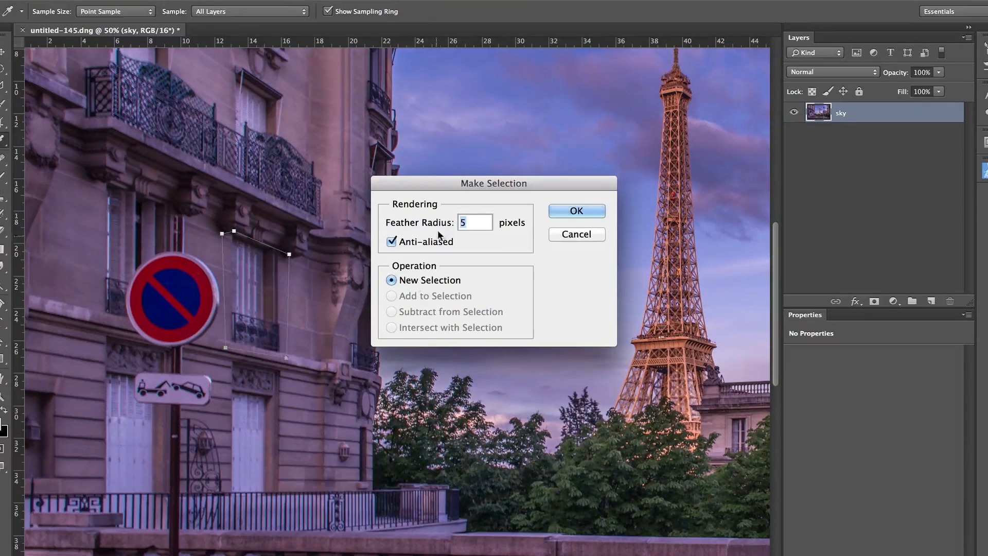
pyautogui.moveTo(449, 214)
pyautogui.write('10')
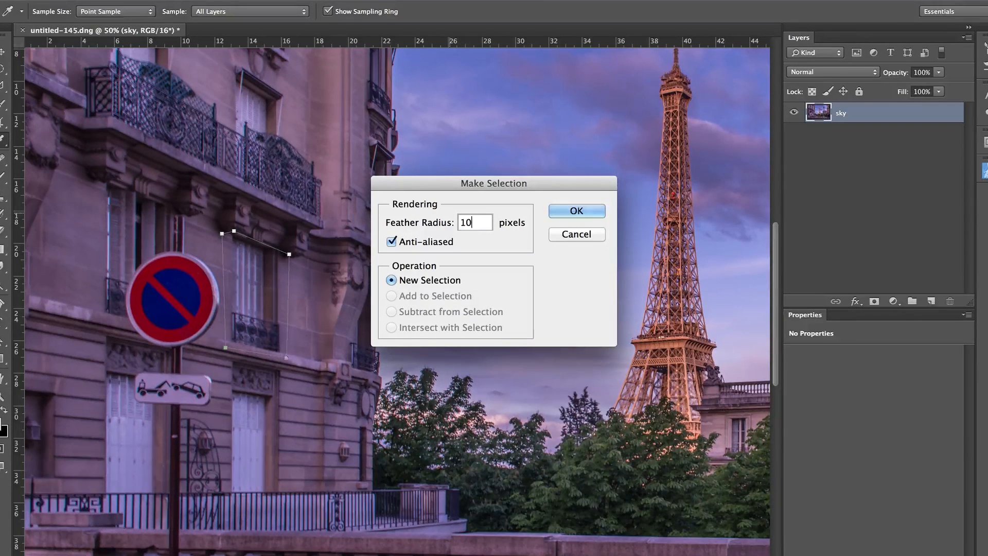
pyautogui.click(574, 210)
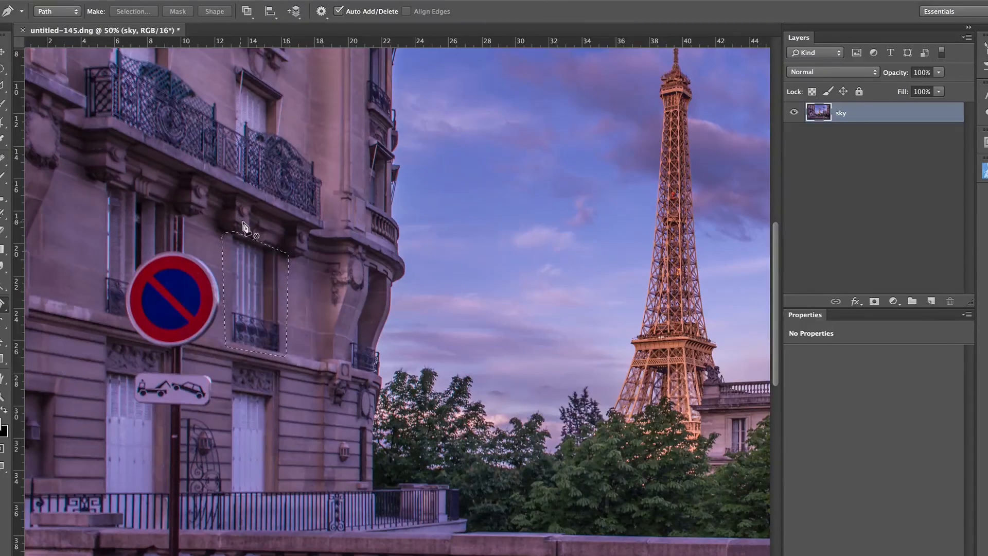
pyautogui.moveTo(309, 353)
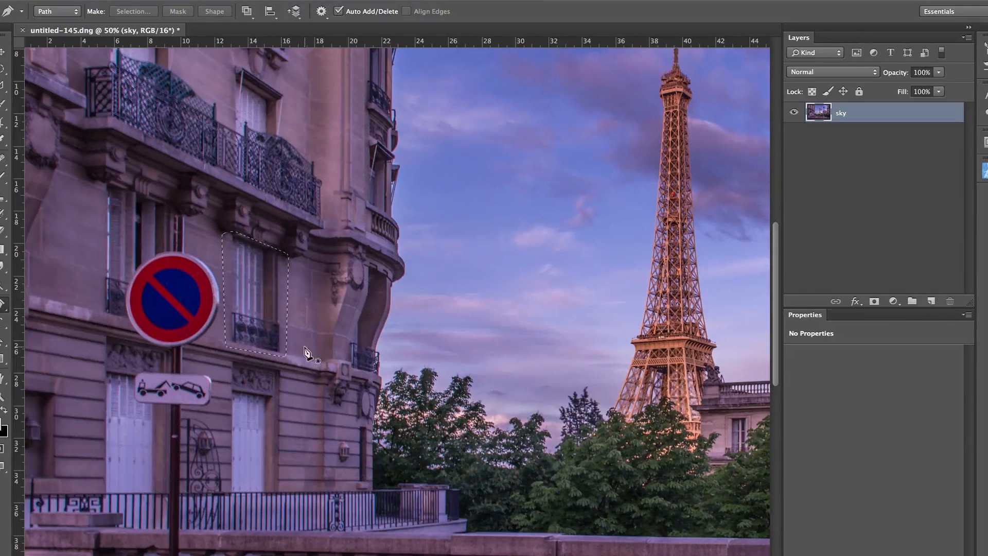
pyautogui.moveTo(781, 146)
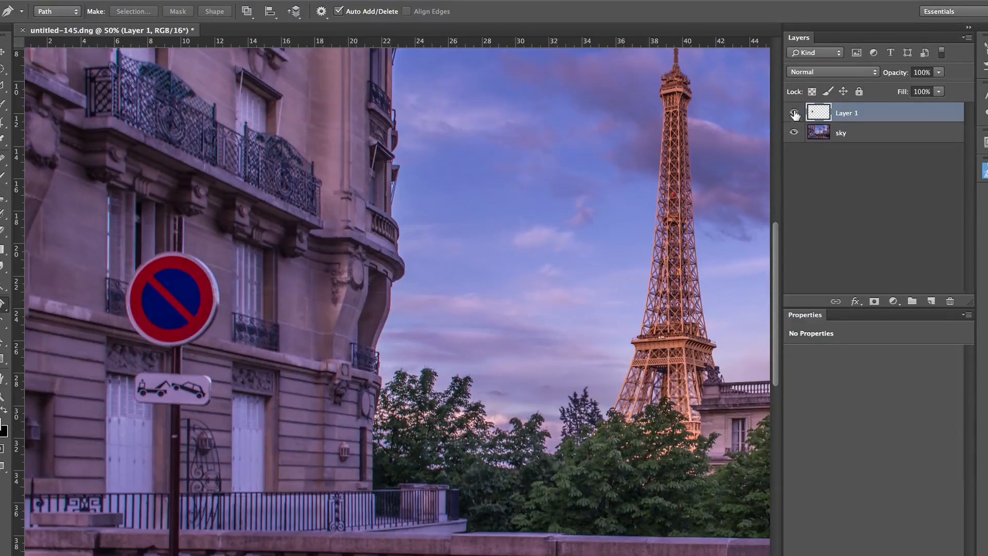
# Drag the copied facade piece on Layer 1 over the stop sign with the Move tool.
pyautogui.click(794, 132)
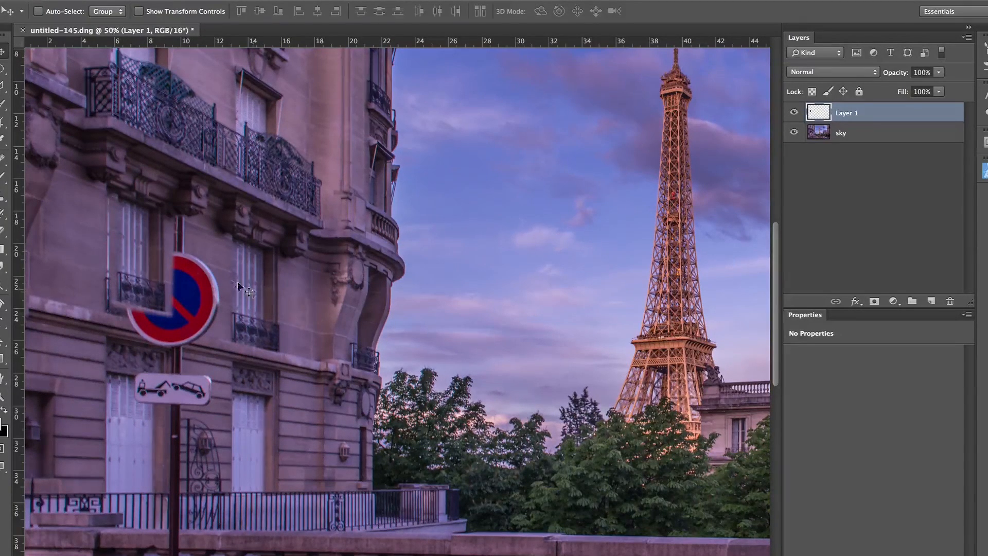
pyautogui.moveTo(192, 249)
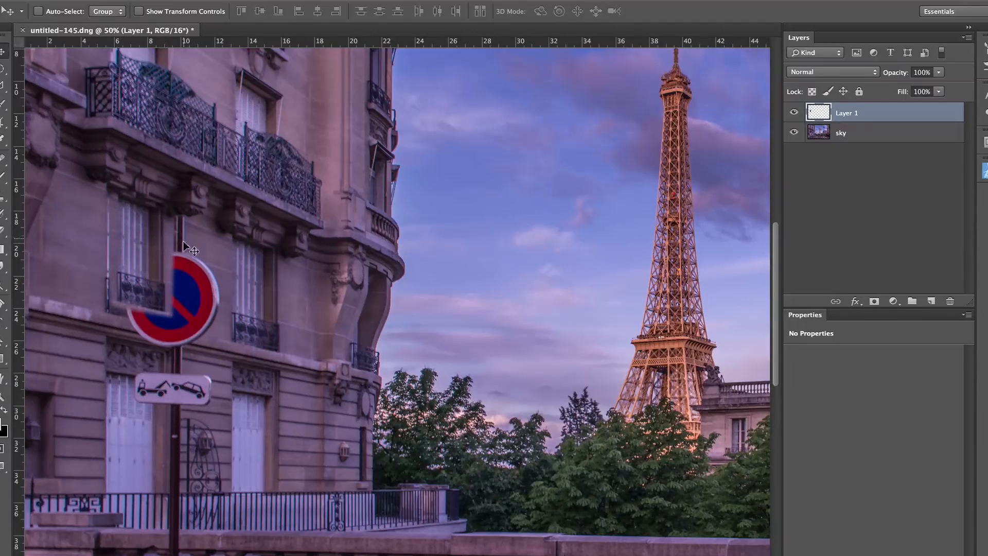
pyautogui.moveTo(183, 243)
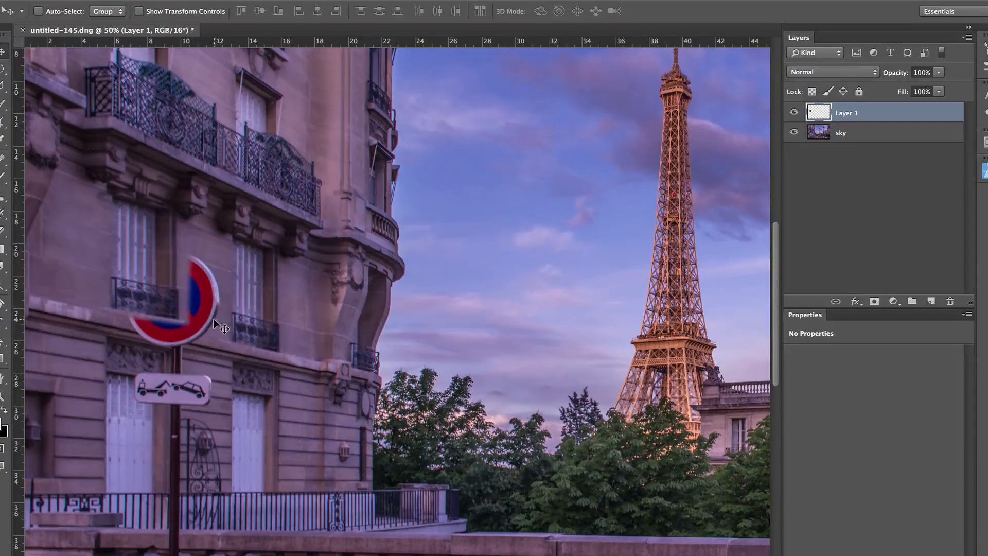
# Free-transform Layer 1 so the patch's window and balcony align over the stop sign.
pyautogui.press('ctrl+t')
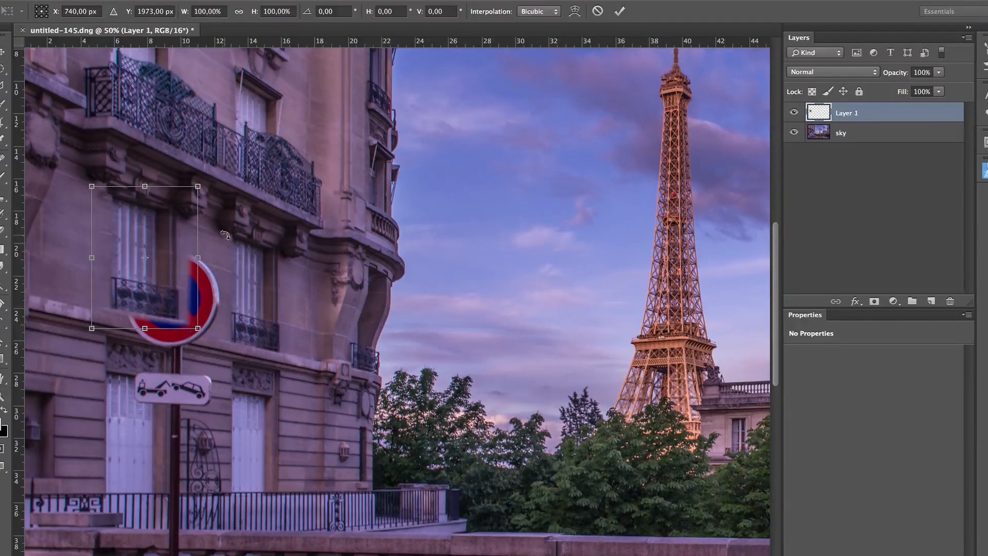
pyautogui.moveTo(166, 301)
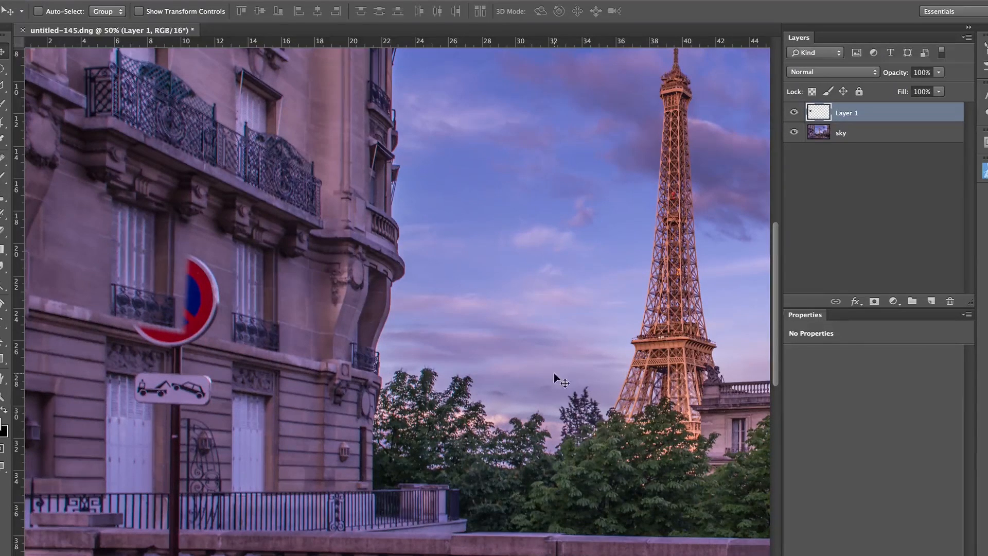
pyautogui.moveTo(409, 375)
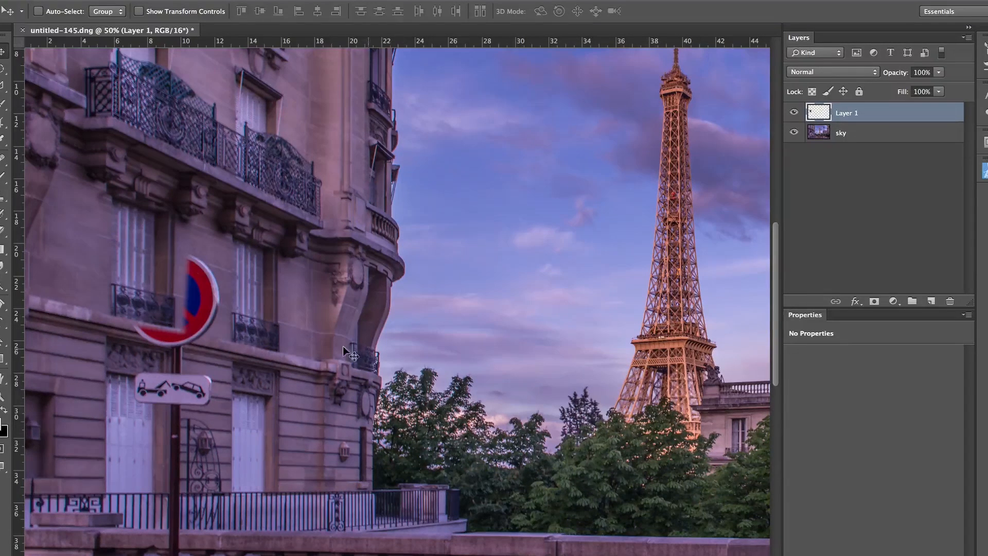
pyautogui.moveTo(245, 299)
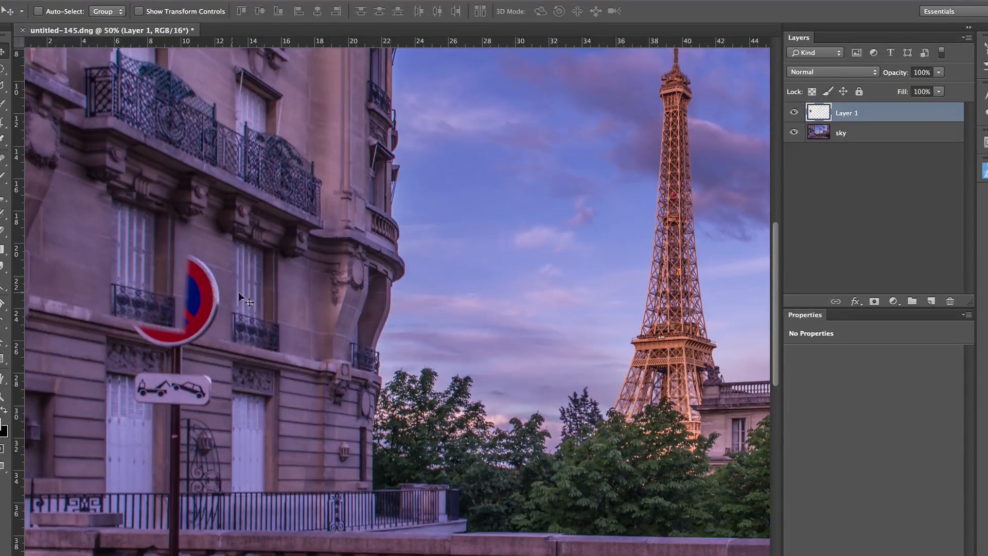
pyautogui.moveTo(142, 293)
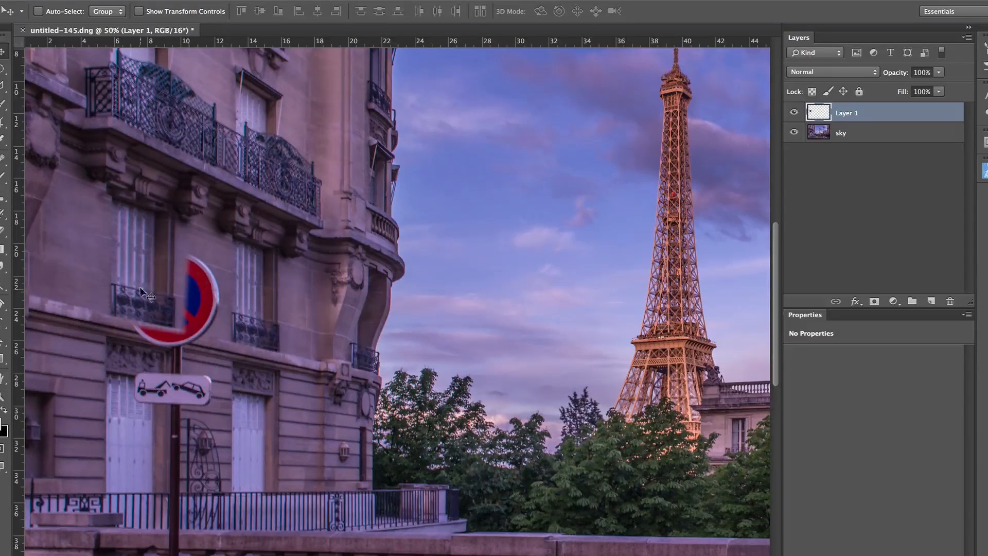
pyautogui.moveTo(44, 264)
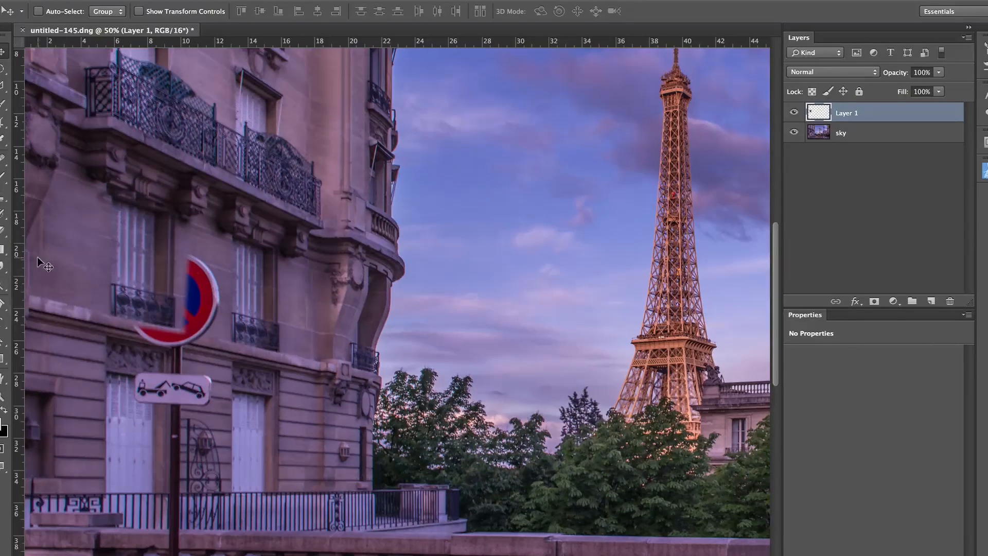
pyautogui.moveTo(9, 248)
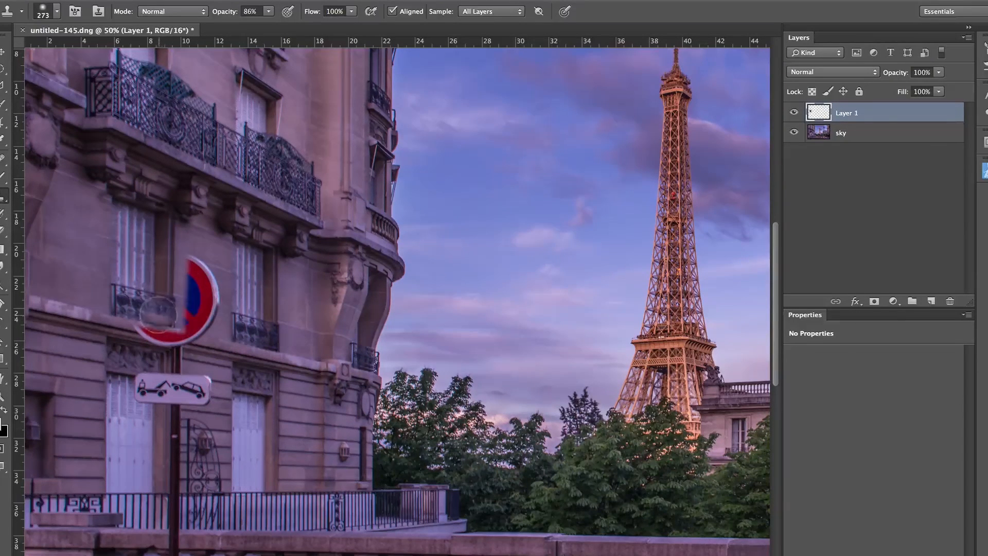
# Clone facade texture over the leftover sign edge and pole, sampling All Layers at 100% opacity.
pyautogui.click(178, 327)
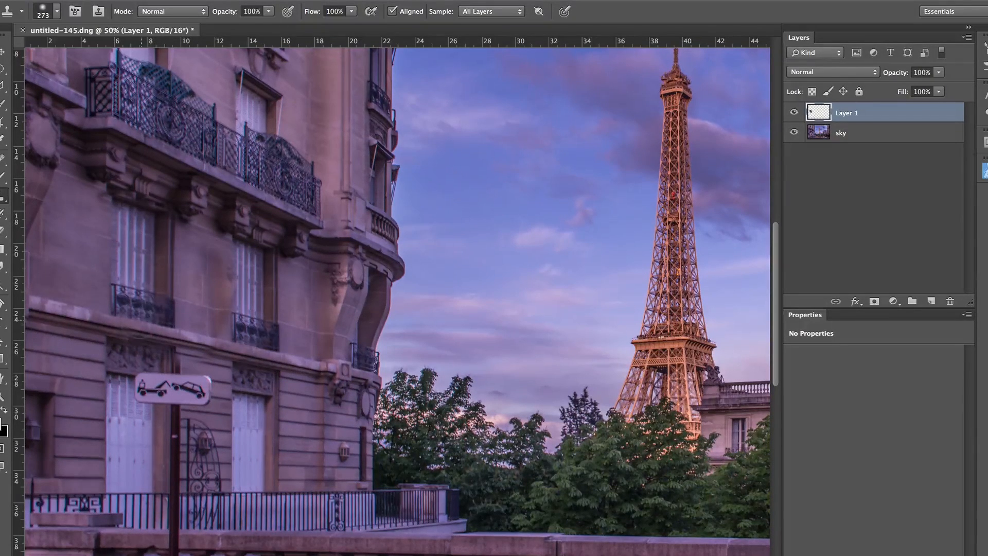
pyautogui.click(276, 350)
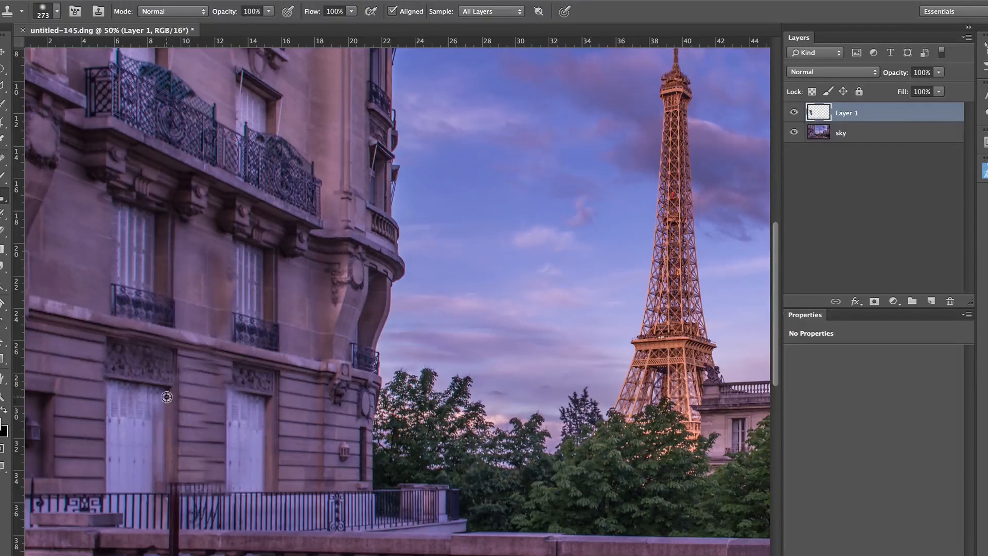
pyautogui.moveTo(224, 386)
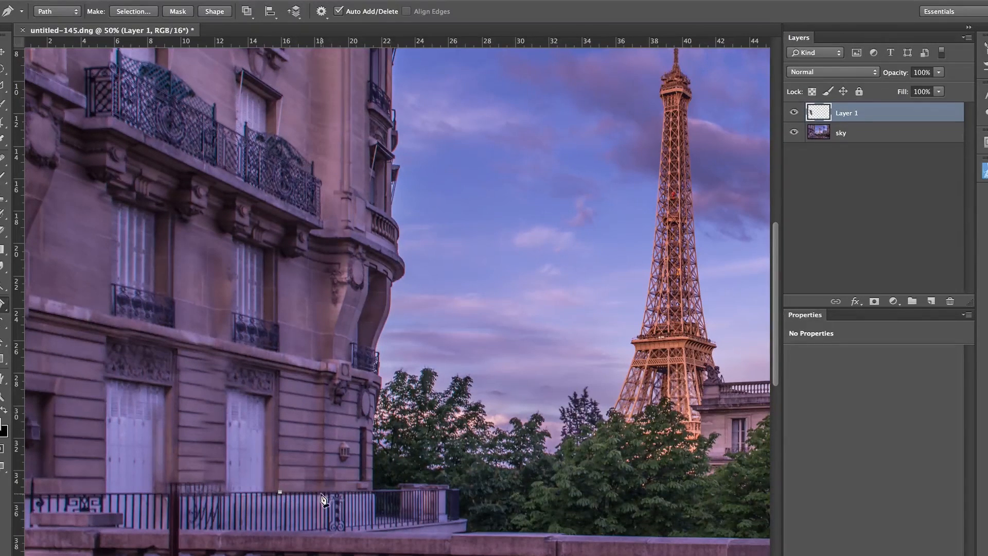
pyautogui.moveTo(325, 389)
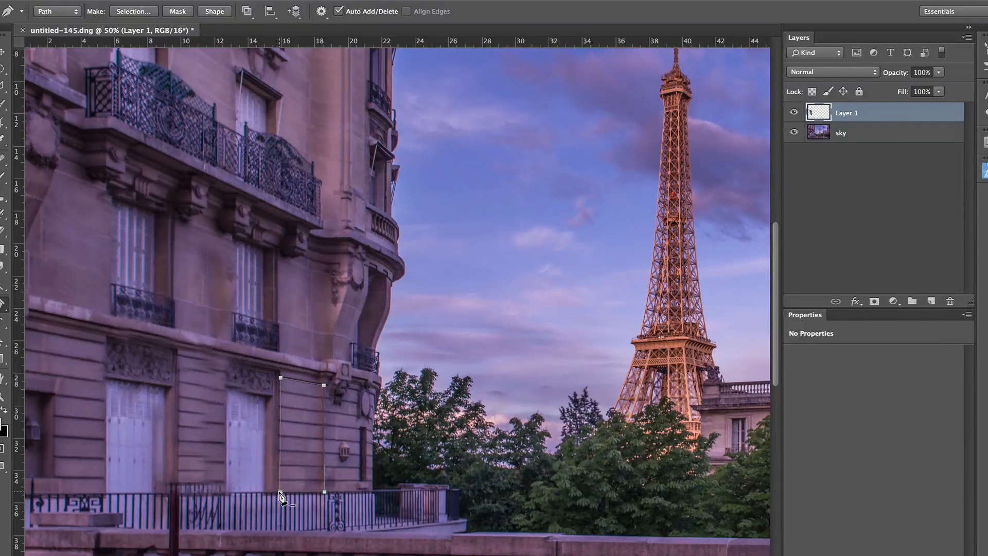
# Turn the path beside the railing into a selection and duplicate Layer 2 into Layer 2 copy.
pyautogui.rightClick(282, 498)
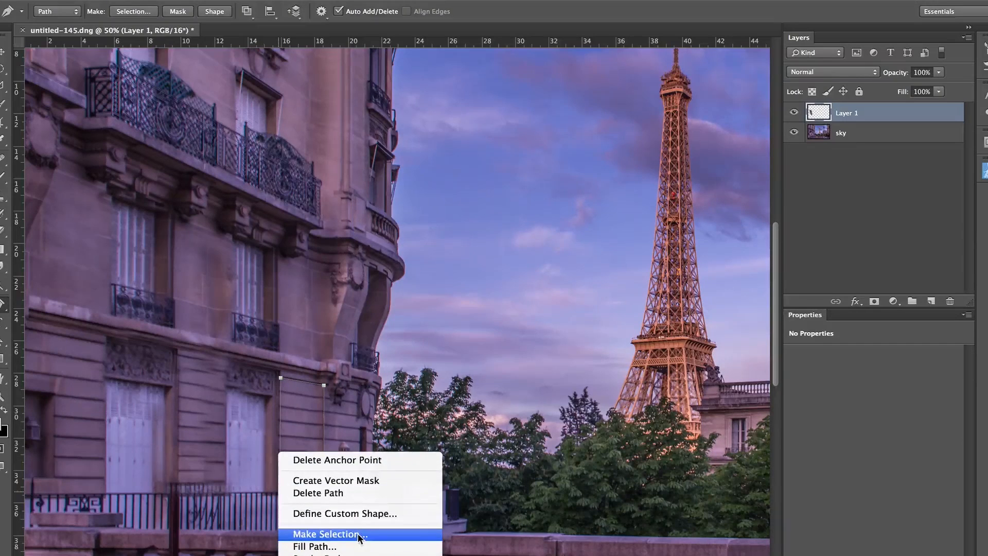
pyautogui.click(328, 534)
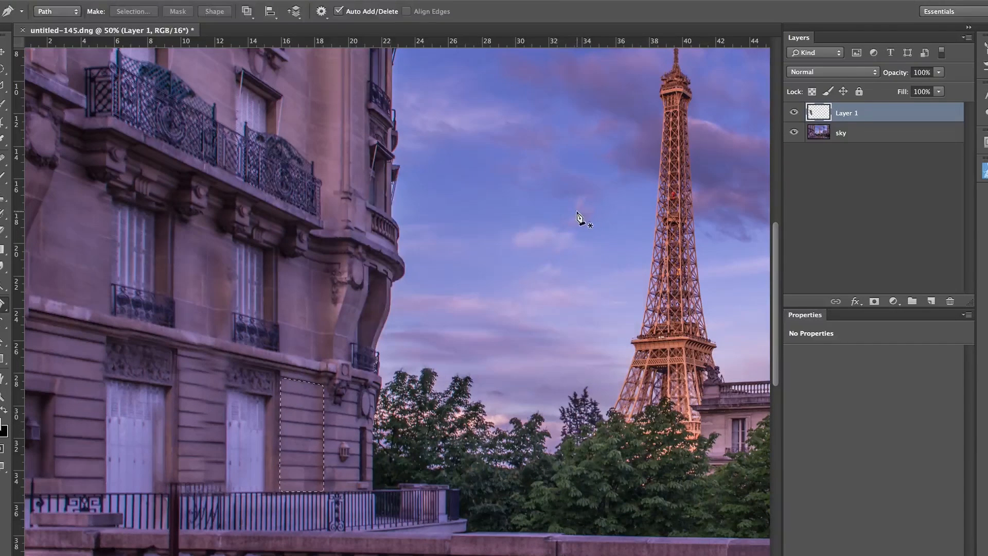
pyautogui.moveTo(757, 201)
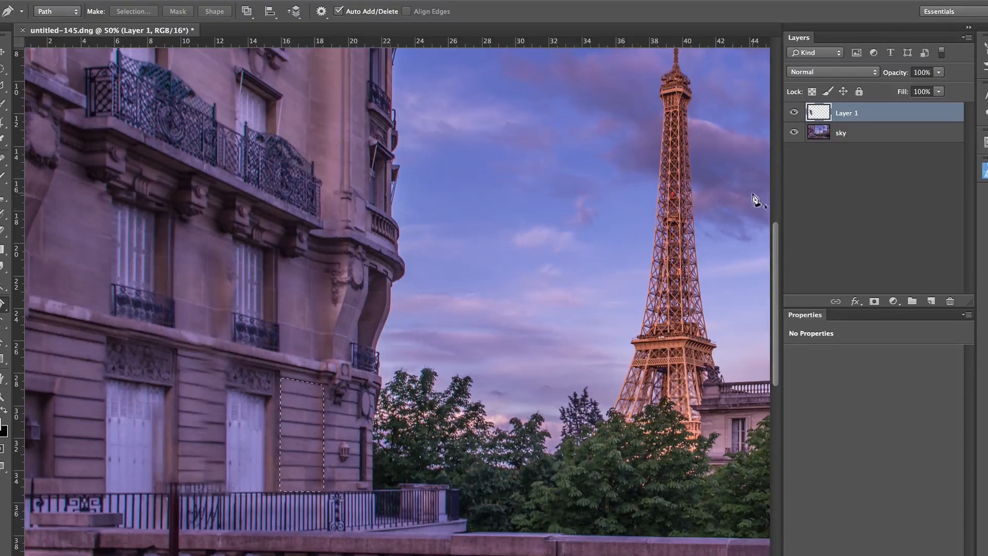
pyautogui.click(841, 133)
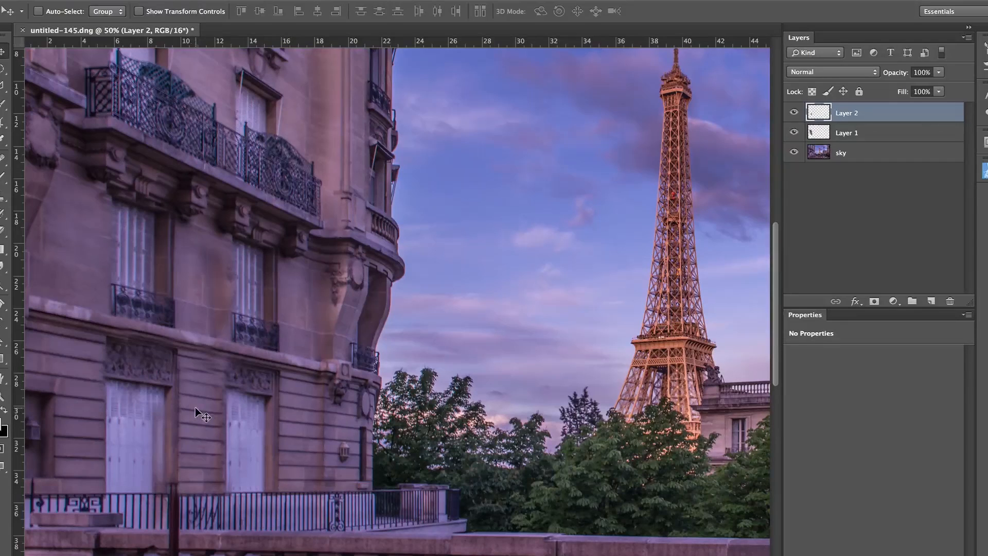
pyautogui.moveTo(217, 446)
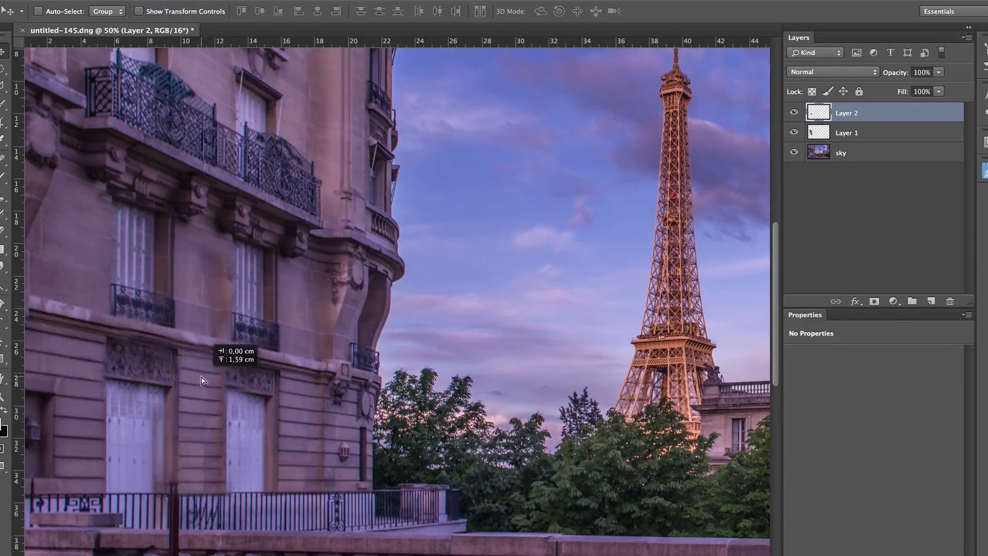
pyautogui.press('ctrl+j')
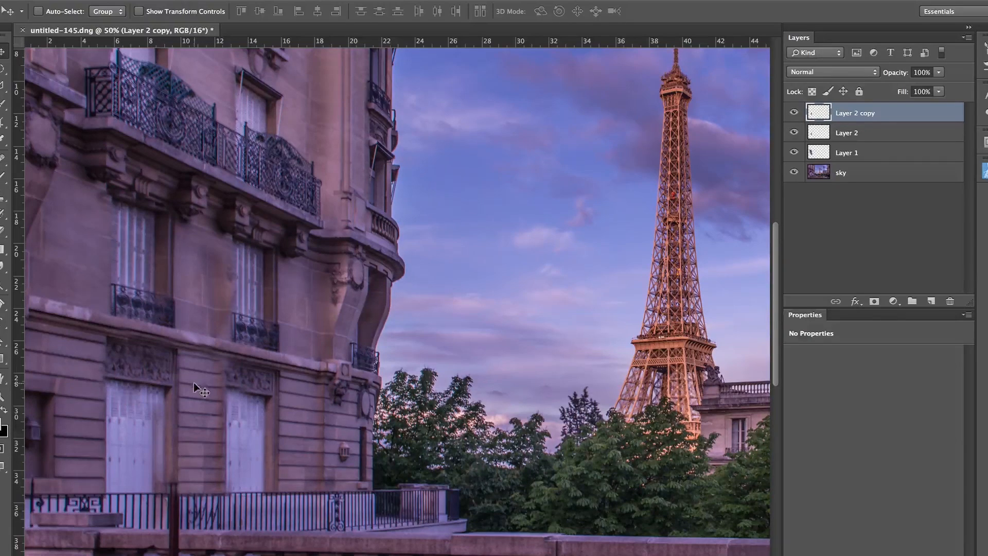
pyautogui.moveTo(201, 431)
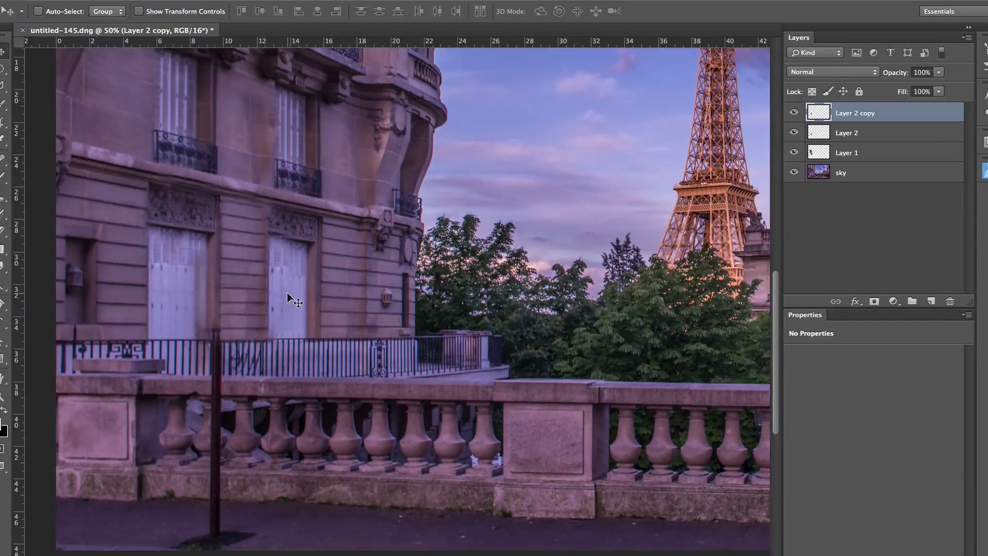
pyautogui.moveTo(233, 422)
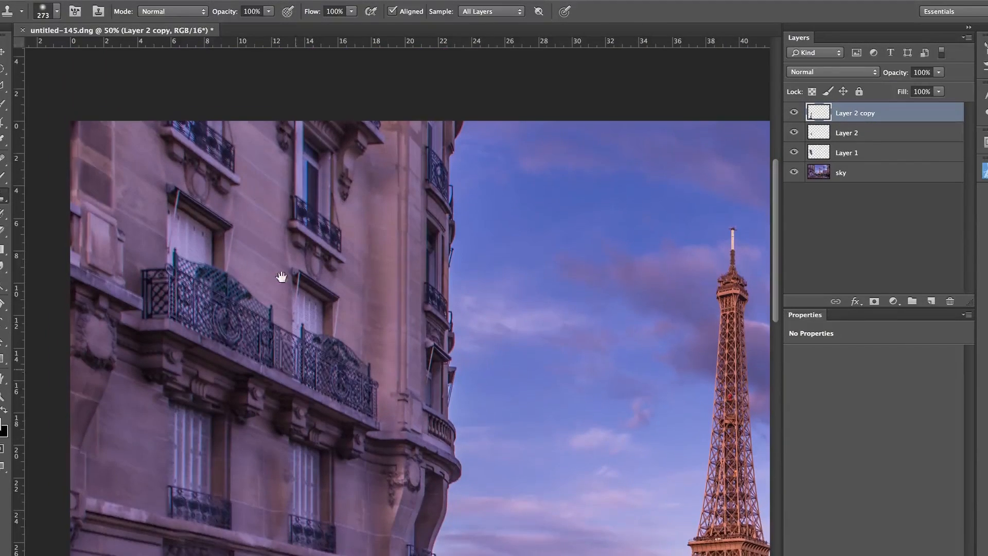
pyautogui.scroll(-3)
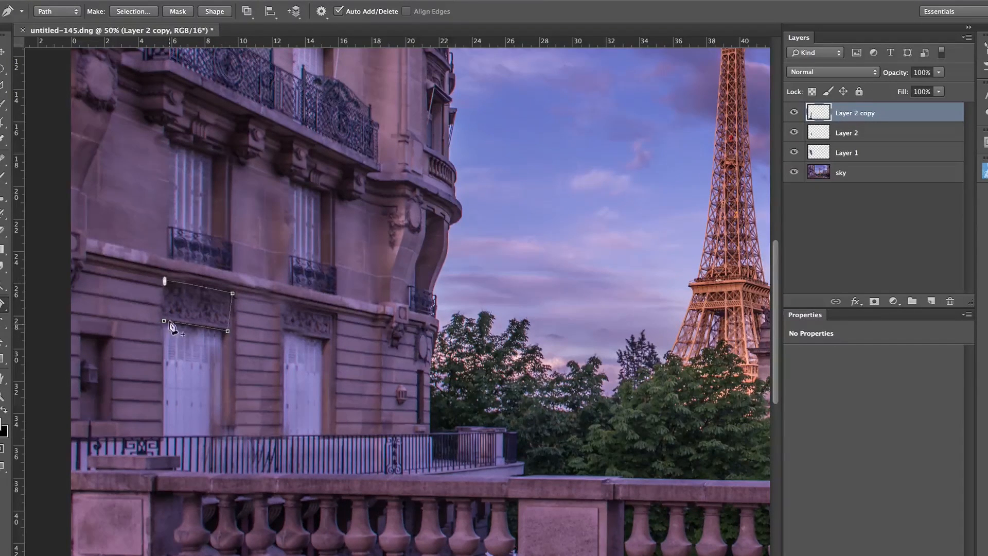
# Outline the carved panel above the door with the Pen and make it a 10 px feathered selection.
pyautogui.rightClick(173, 326)
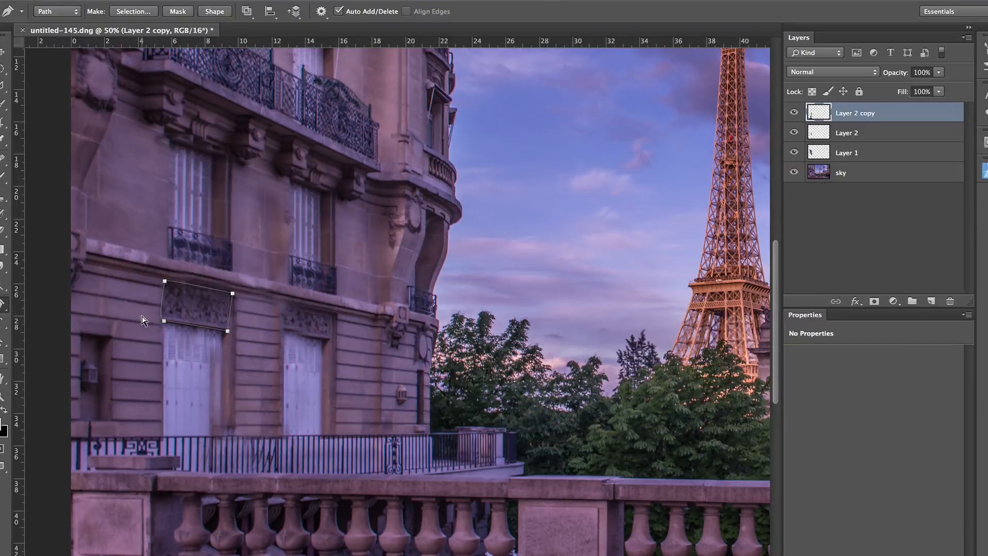
pyautogui.moveTo(145, 324)
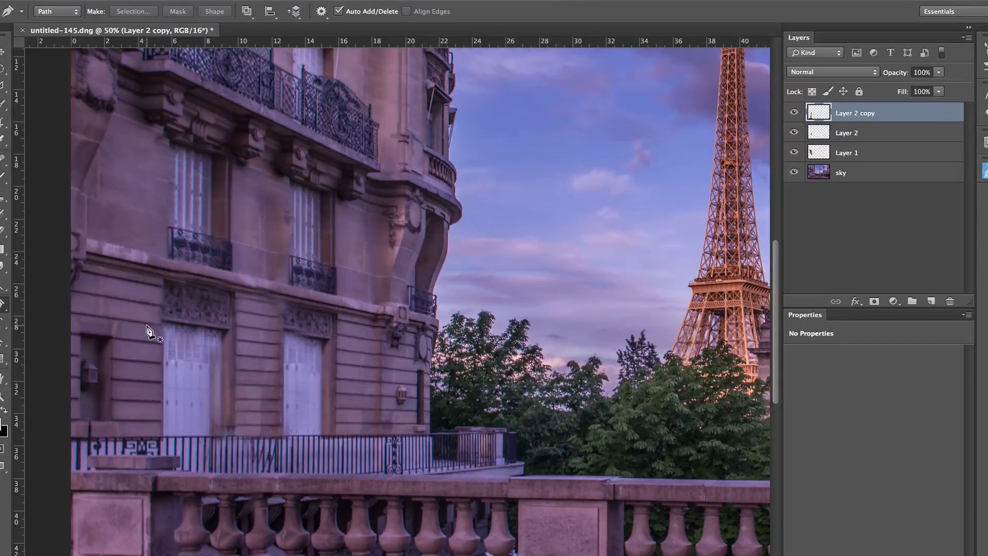
pyautogui.moveTo(195, 333)
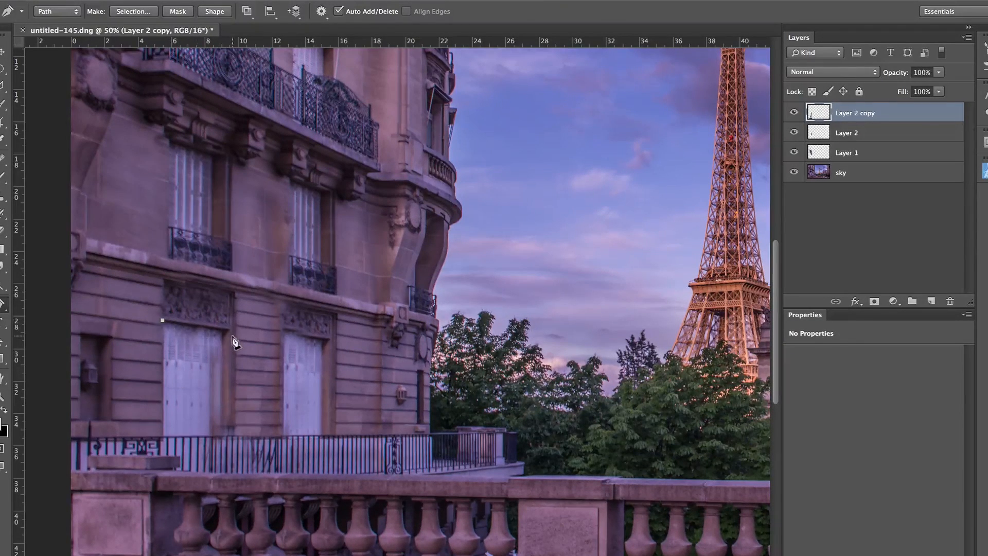
pyautogui.click(232, 294)
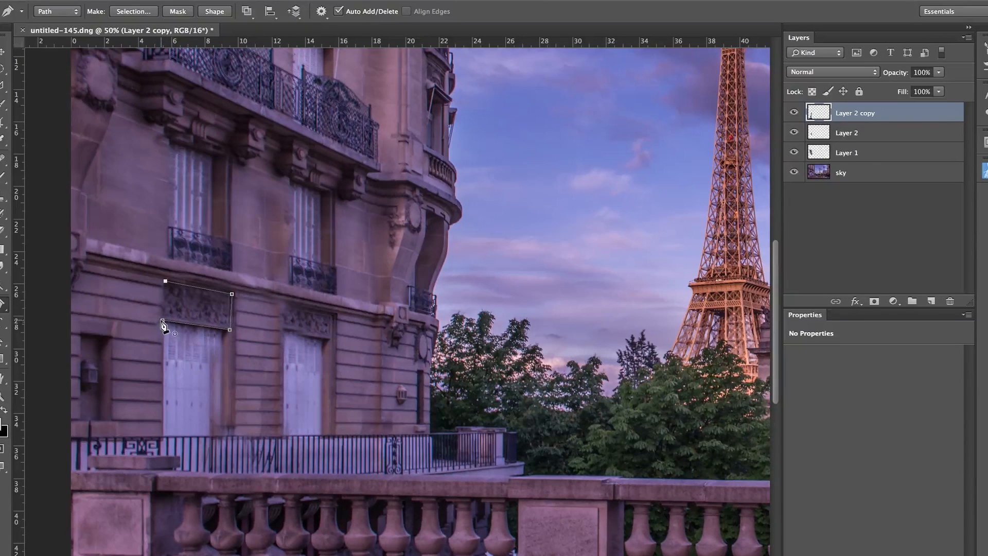
pyautogui.rightClick(165, 322)
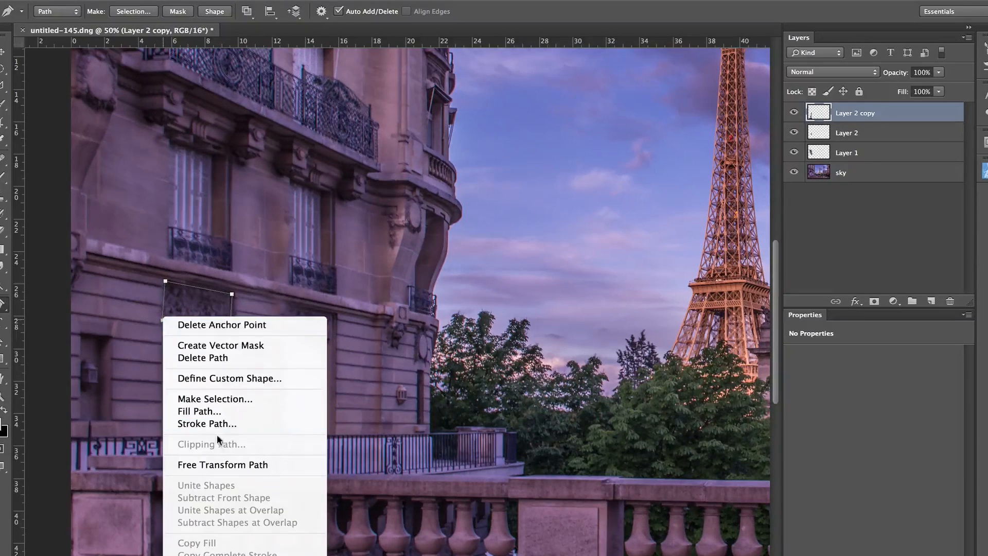
pyautogui.click(215, 398)
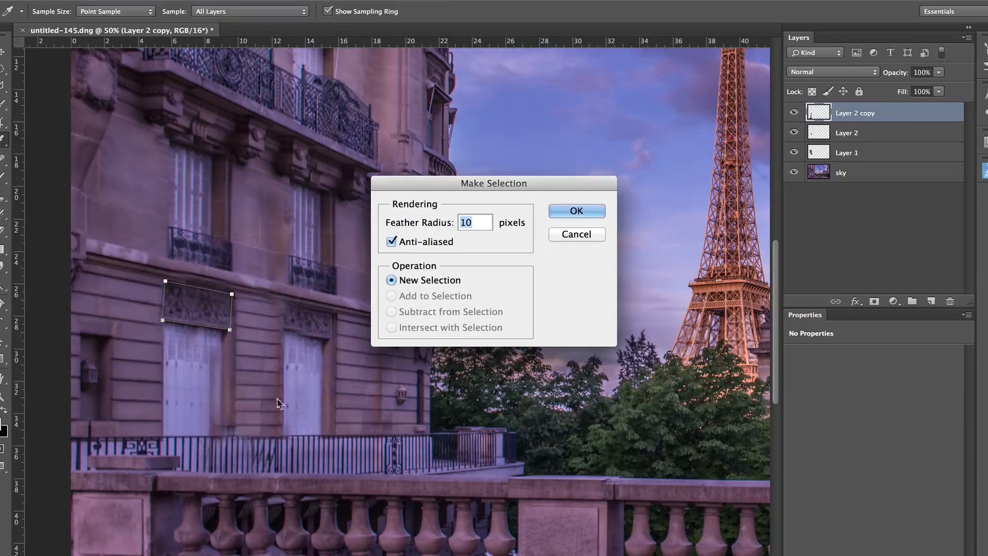
pyautogui.click(574, 210)
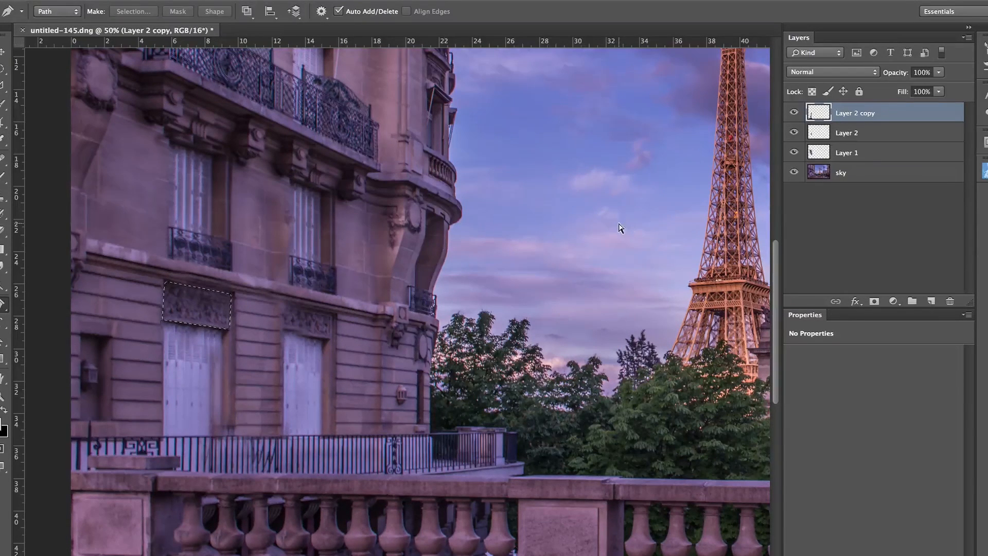
# Copy the feathered panel from the sky layer onto its own new Layer 3.
pyautogui.click(851, 172)
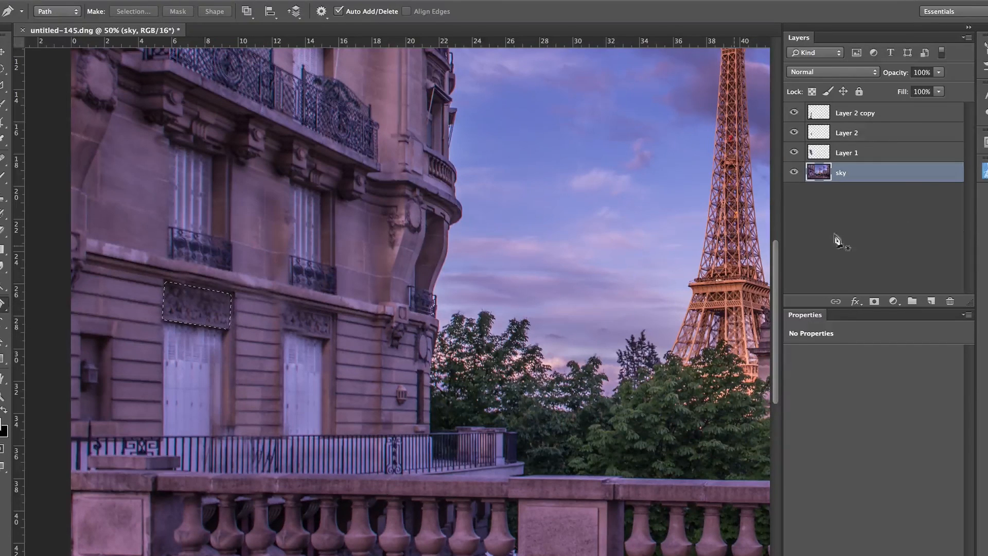
pyautogui.click(911, 300)
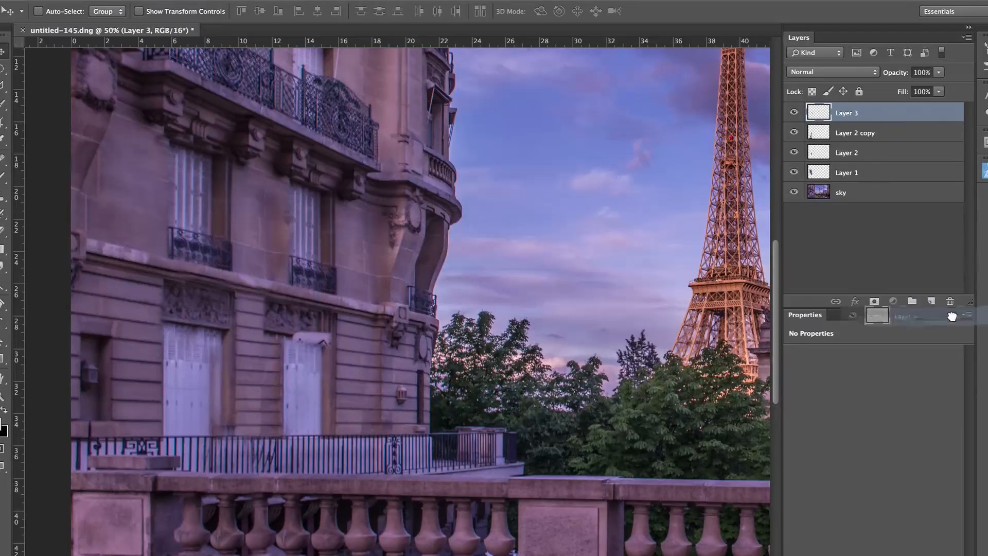
# Merge visible layers into Layer 2 copy and re-select the carved panel with 10 px feather.
pyautogui.click(950, 301)
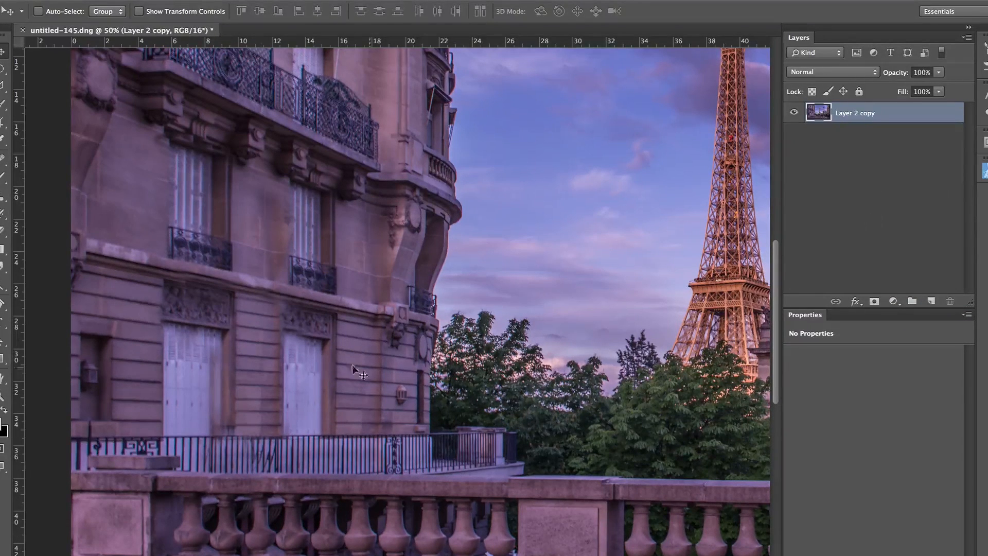
pyautogui.moveTo(567, 234)
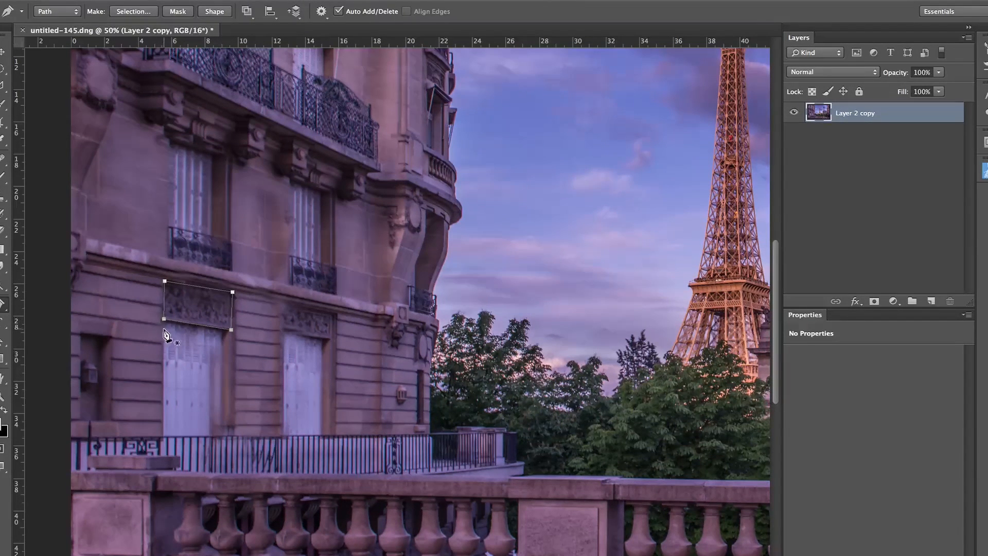
pyautogui.rightClick(165, 333)
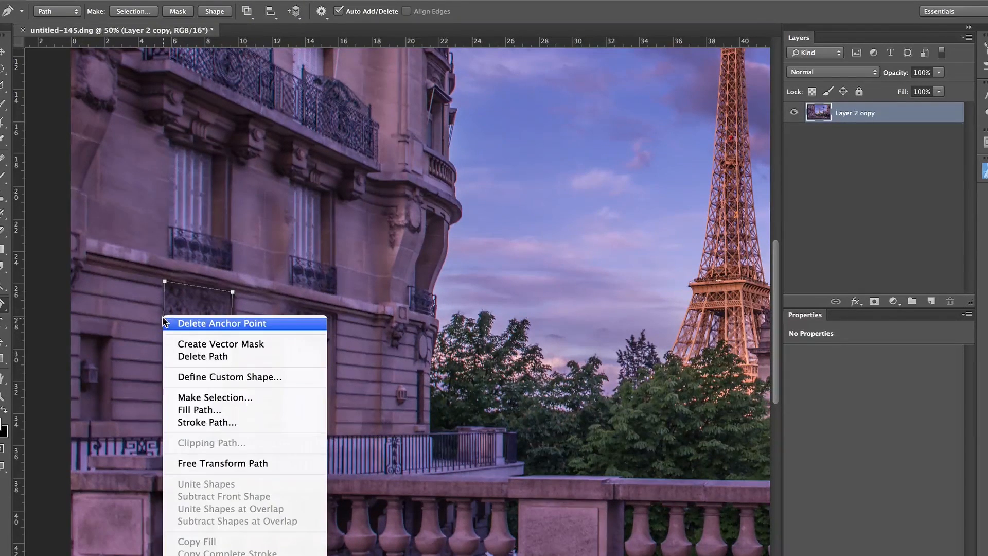
pyautogui.moveTo(229, 457)
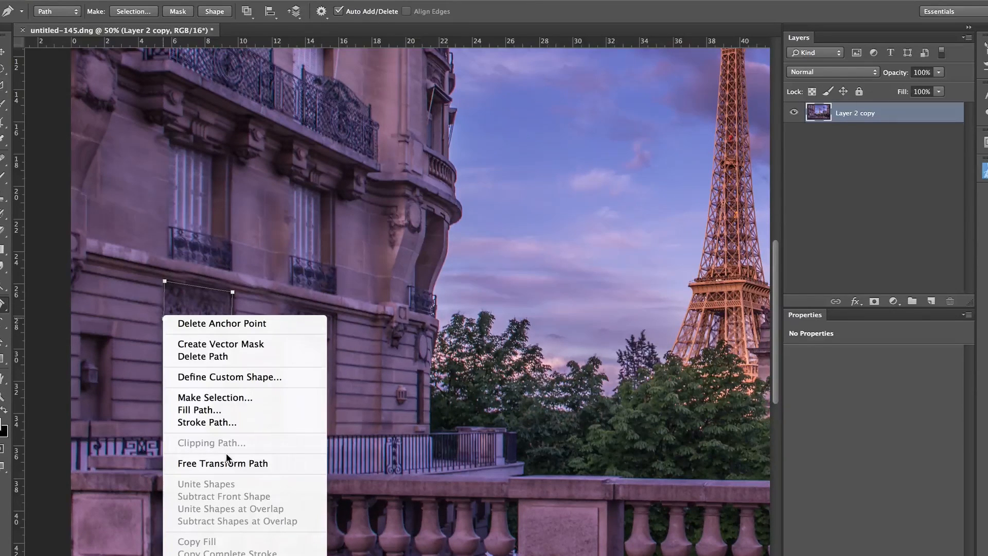
pyautogui.moveTo(250, 418)
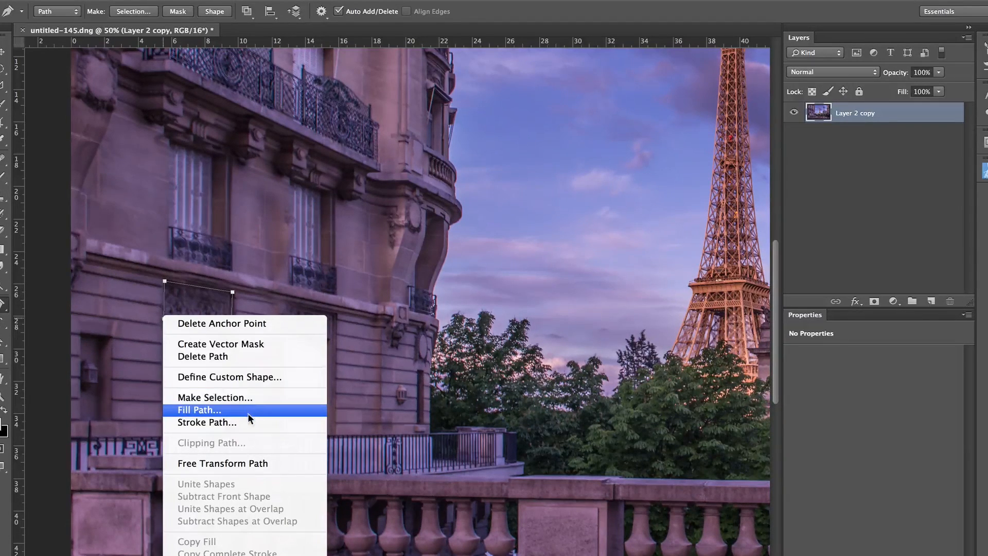
pyautogui.click(215, 397)
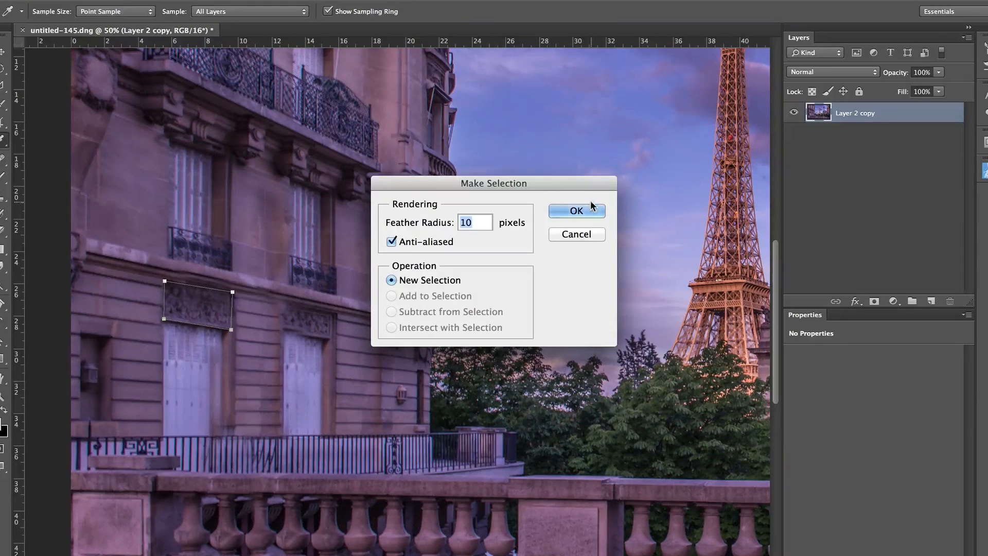
pyautogui.click(575, 210)
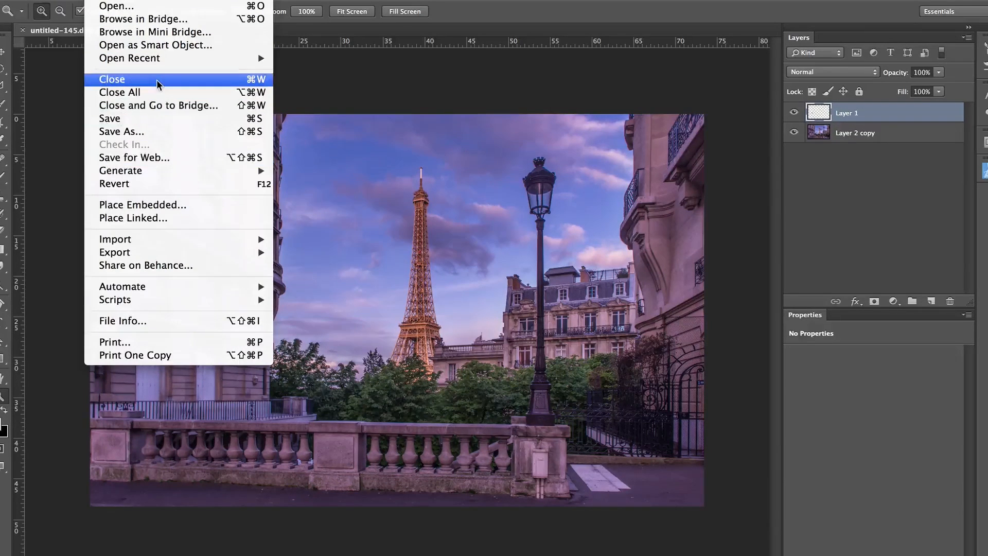
# Close the composite document and save its changes as a TIFF.
pyautogui.click(111, 79)
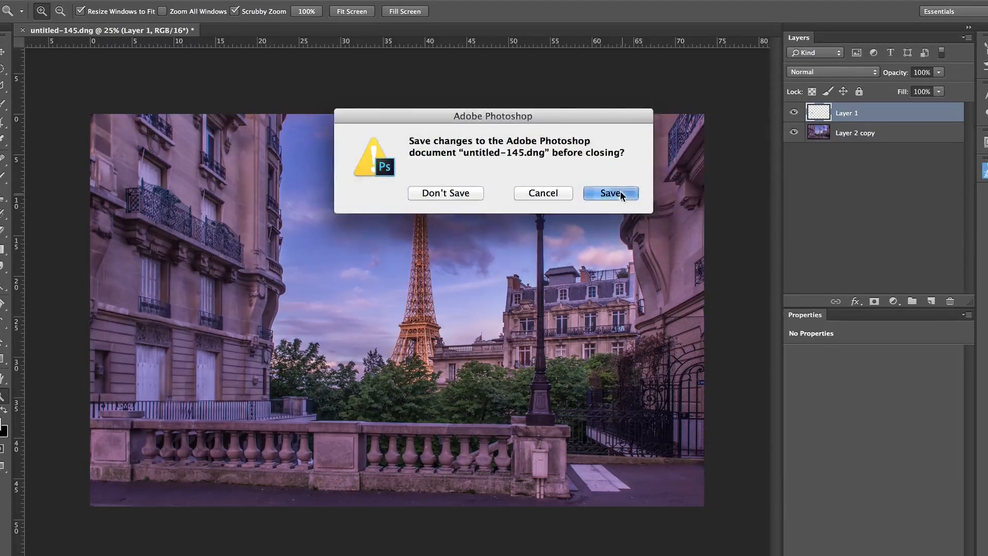
pyautogui.click(608, 193)
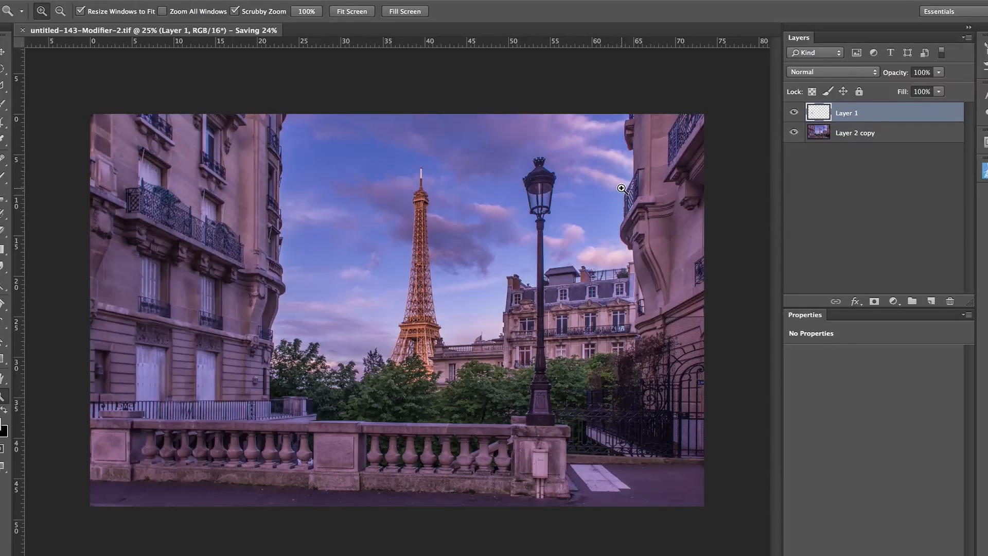
pyautogui.moveTo(237, 297)
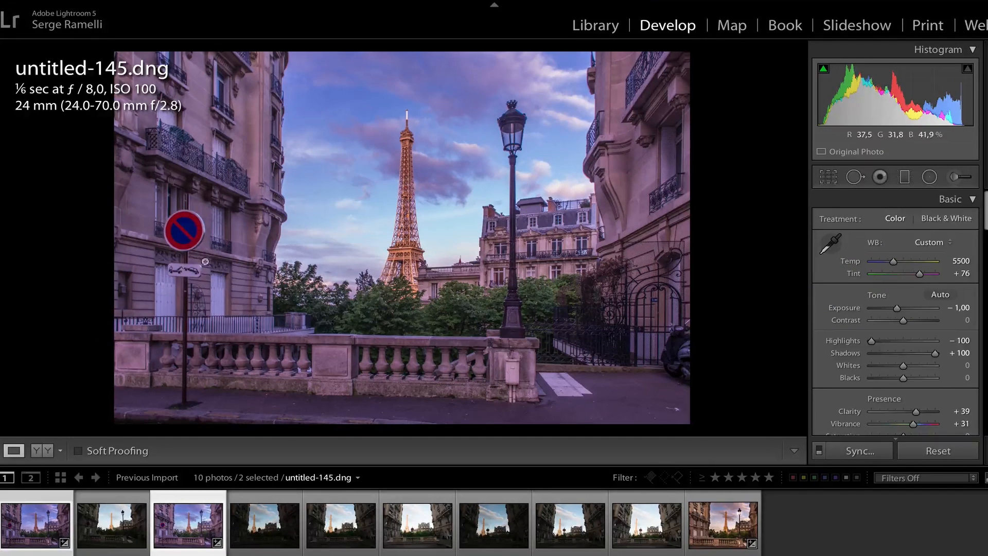
# Select the composite TIFF and brush +1.66 exposure with warm Temp/Tint onto the street lamp's glass.
pyautogui.click(798, 523)
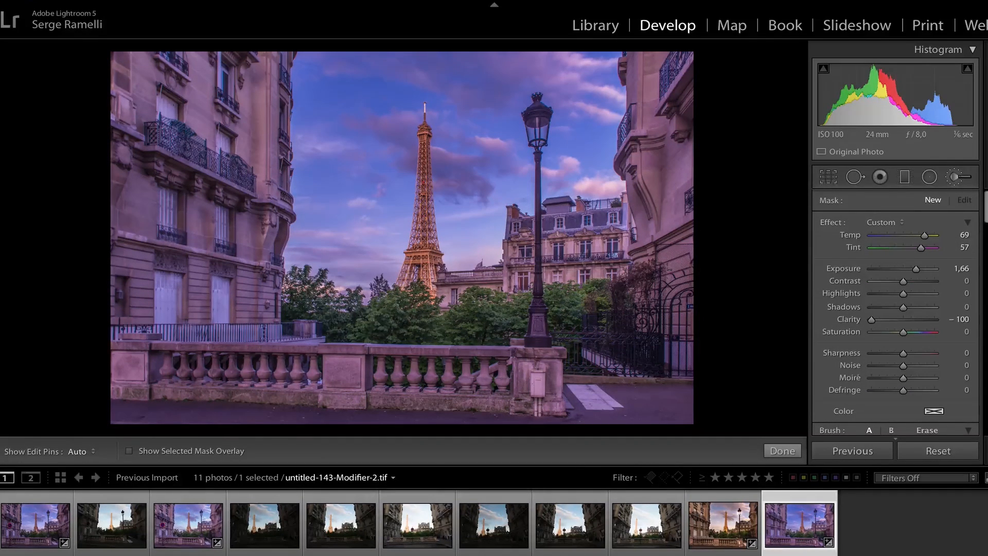
pyautogui.moveTo(539, 124)
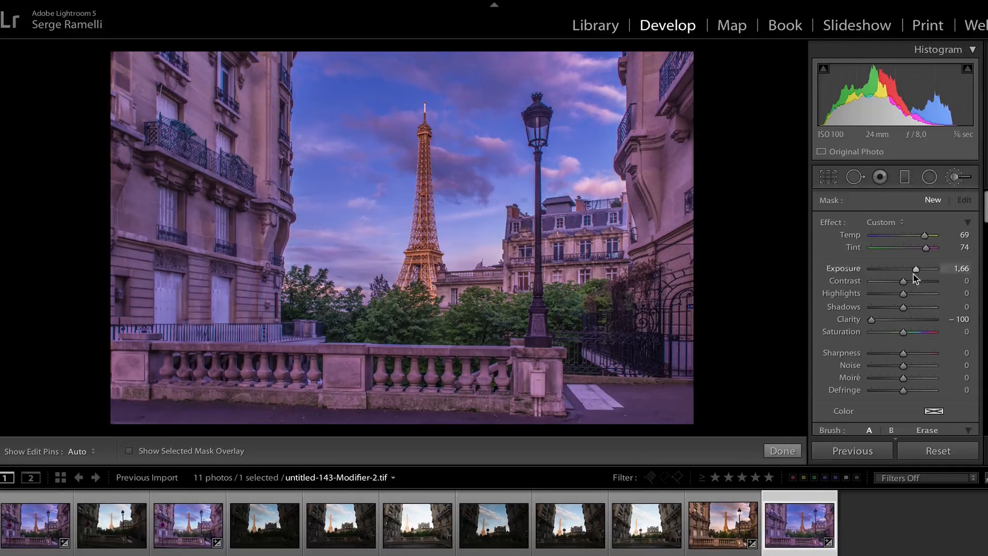
pyautogui.moveTo(534, 132)
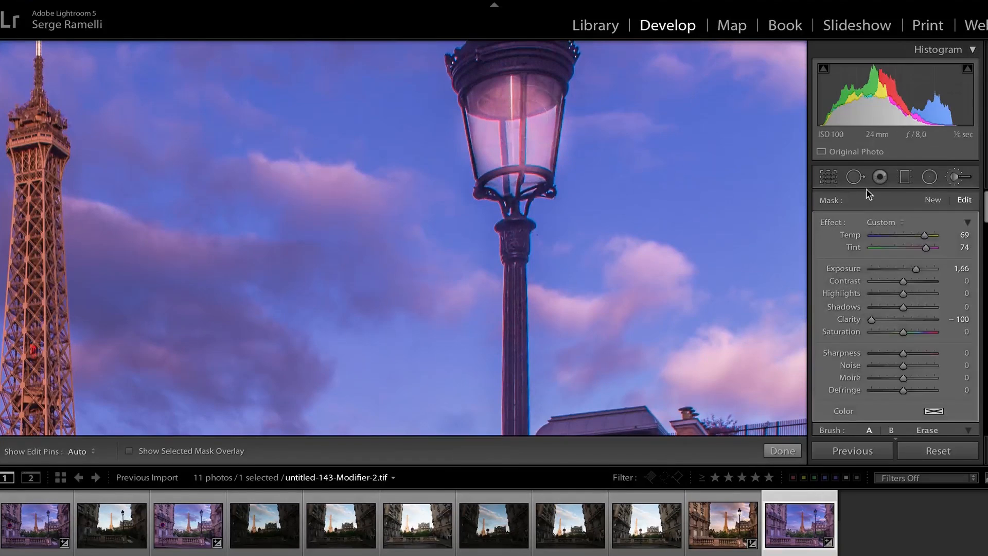
pyautogui.click(515, 126)
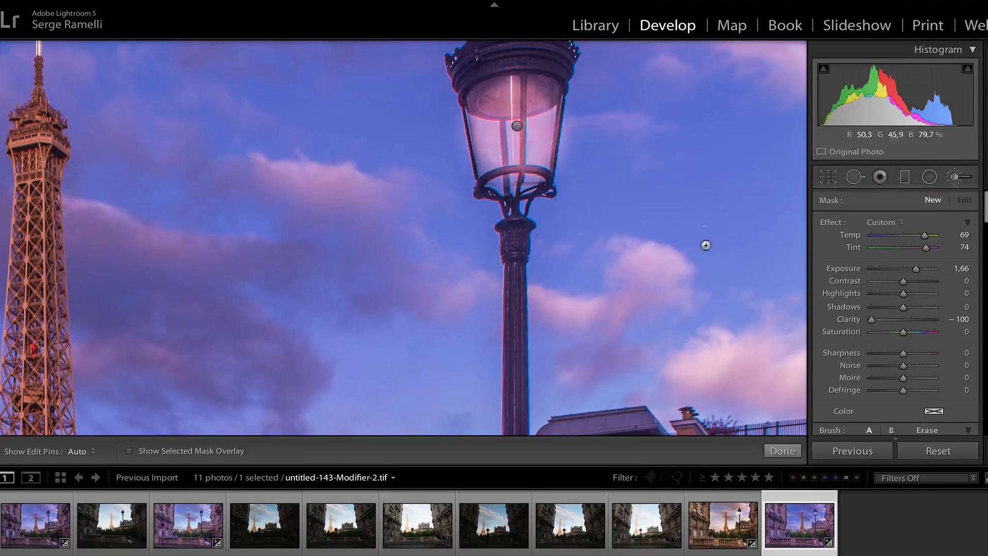